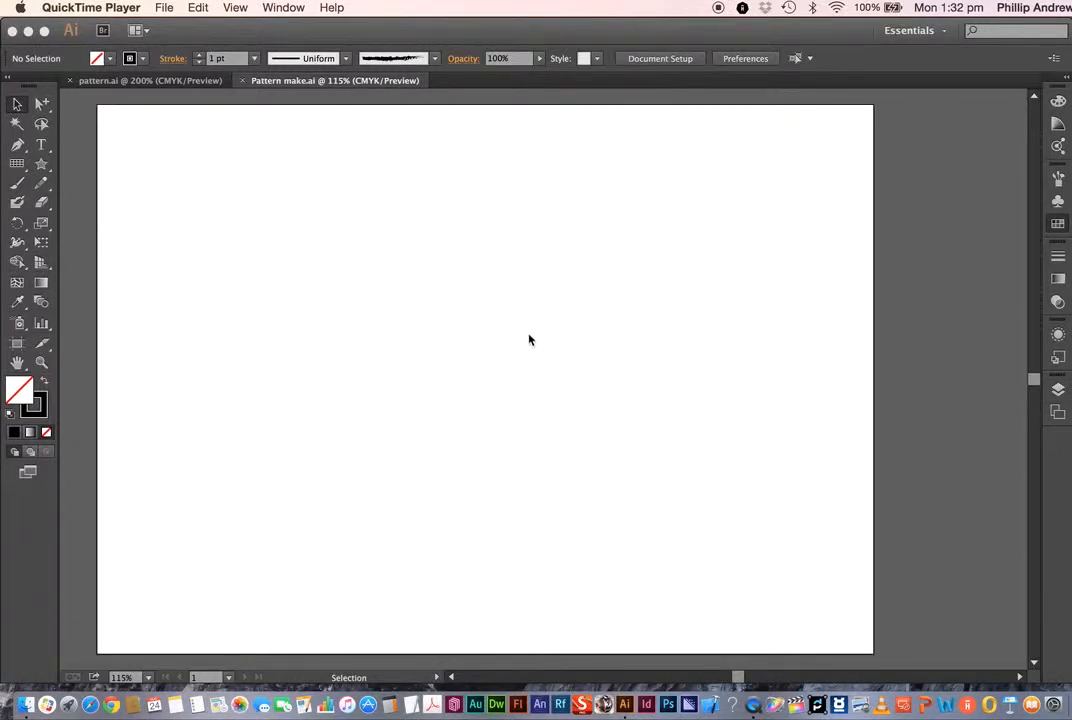
mouse_move(472, 274)
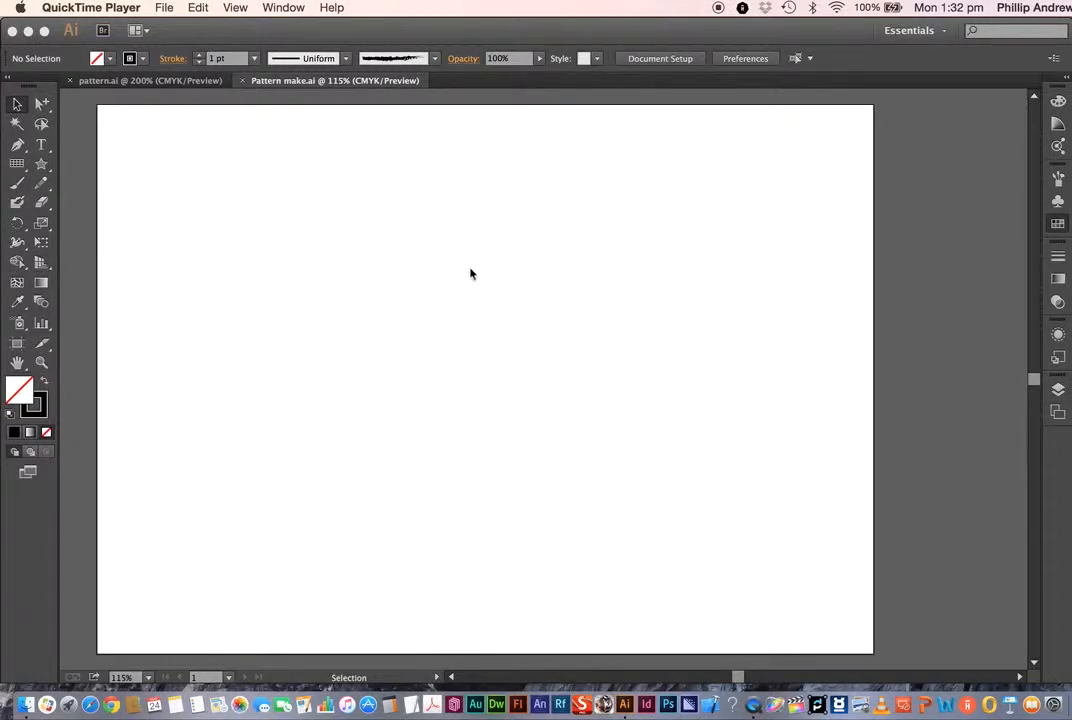
mouse_move(421, 206)
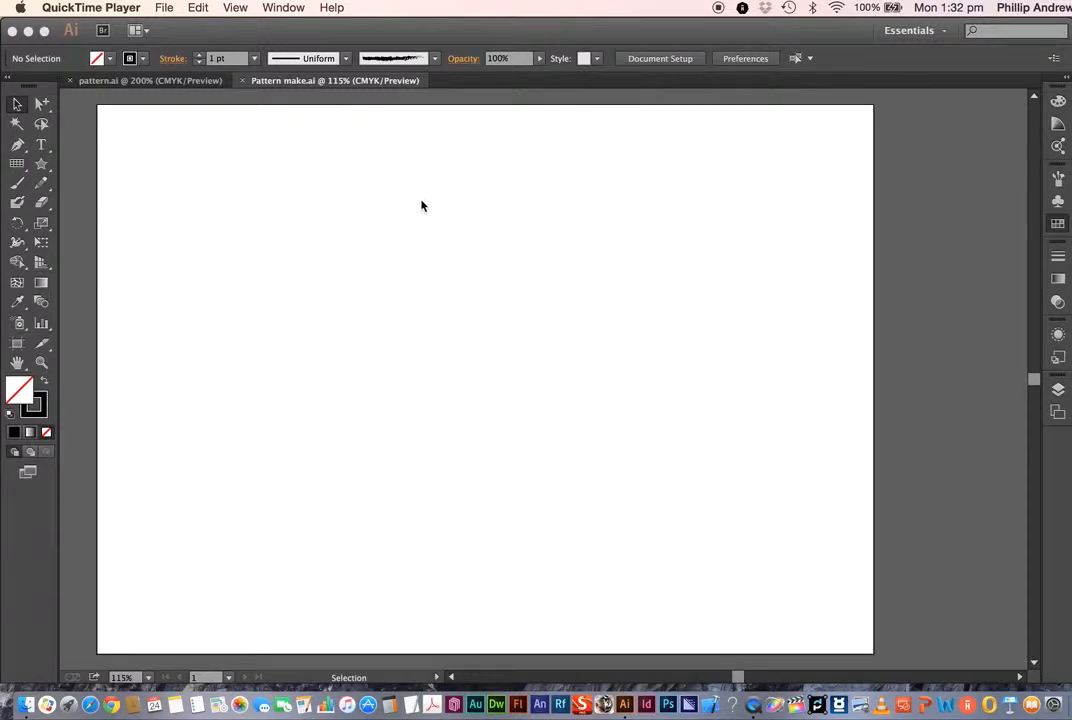
mouse_move(417, 207)
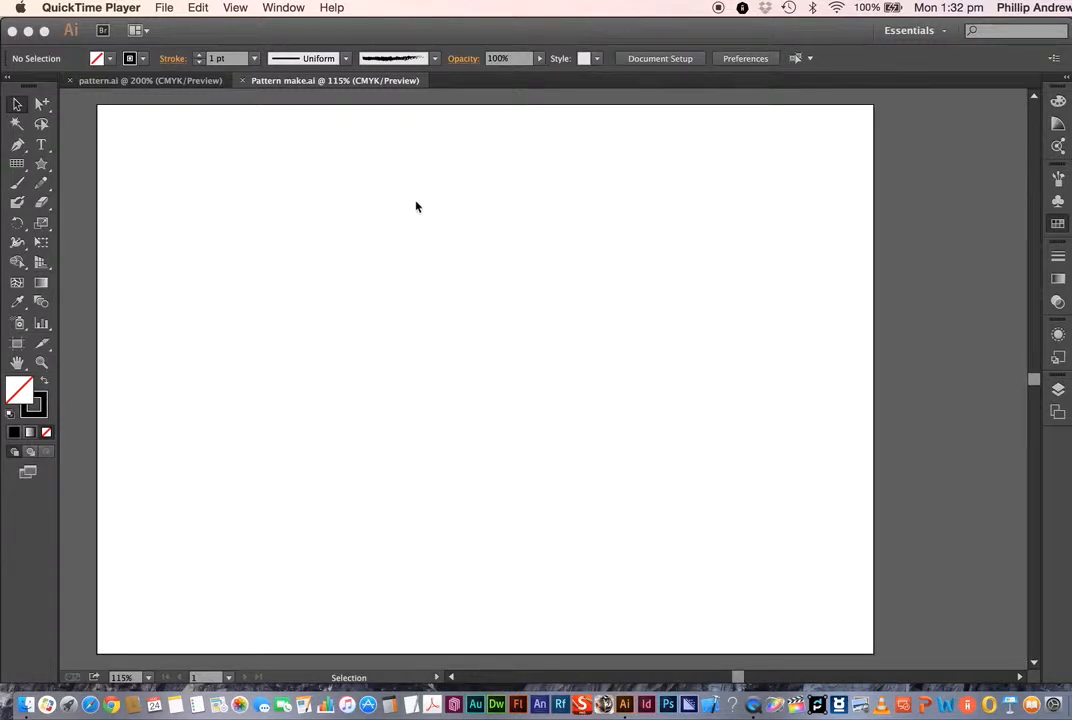
mouse_move(152, 33)
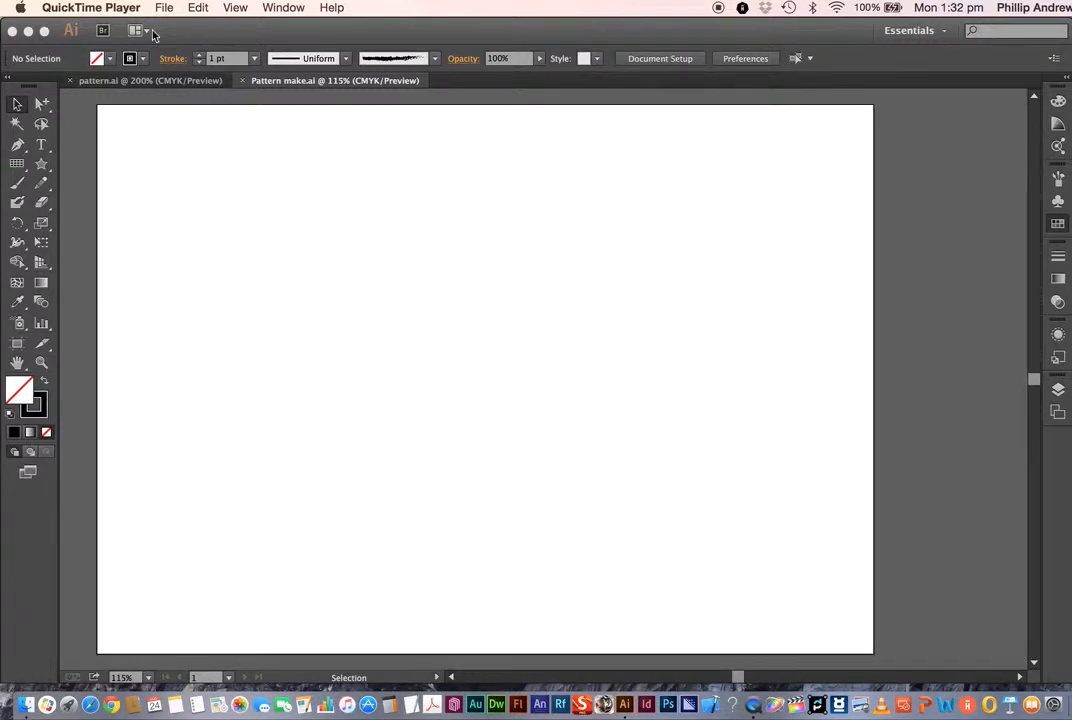
Step: Paste the black, red and yellow star cluster in front and move it to the artboard top
left_click(197, 8)
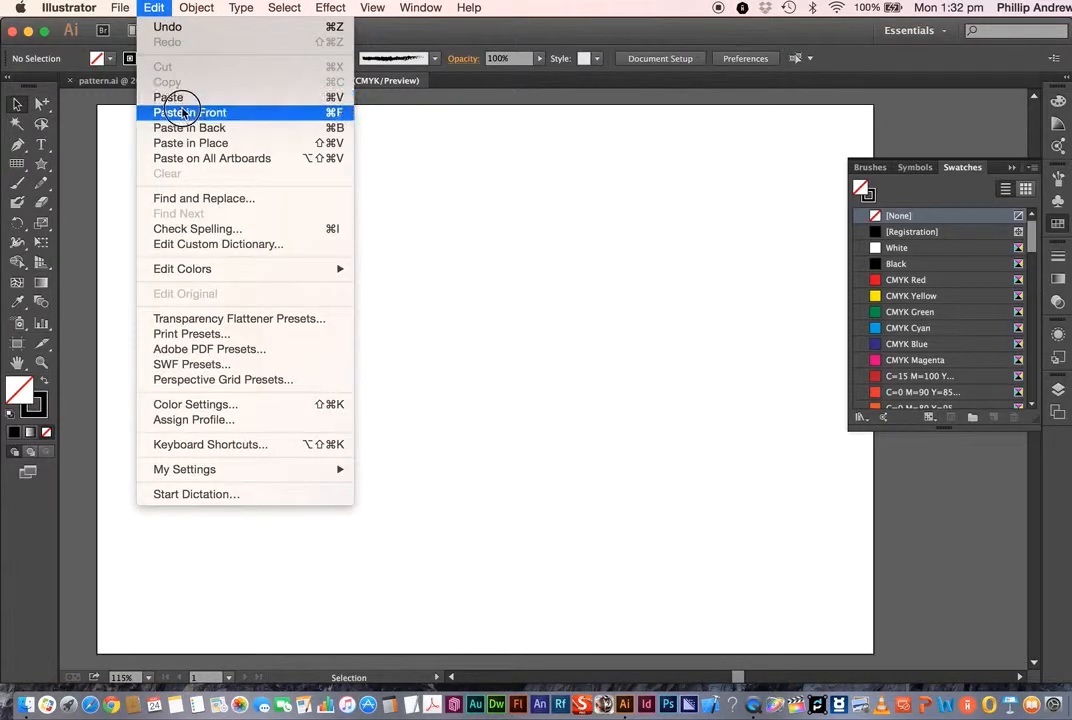
left_click(189, 112)
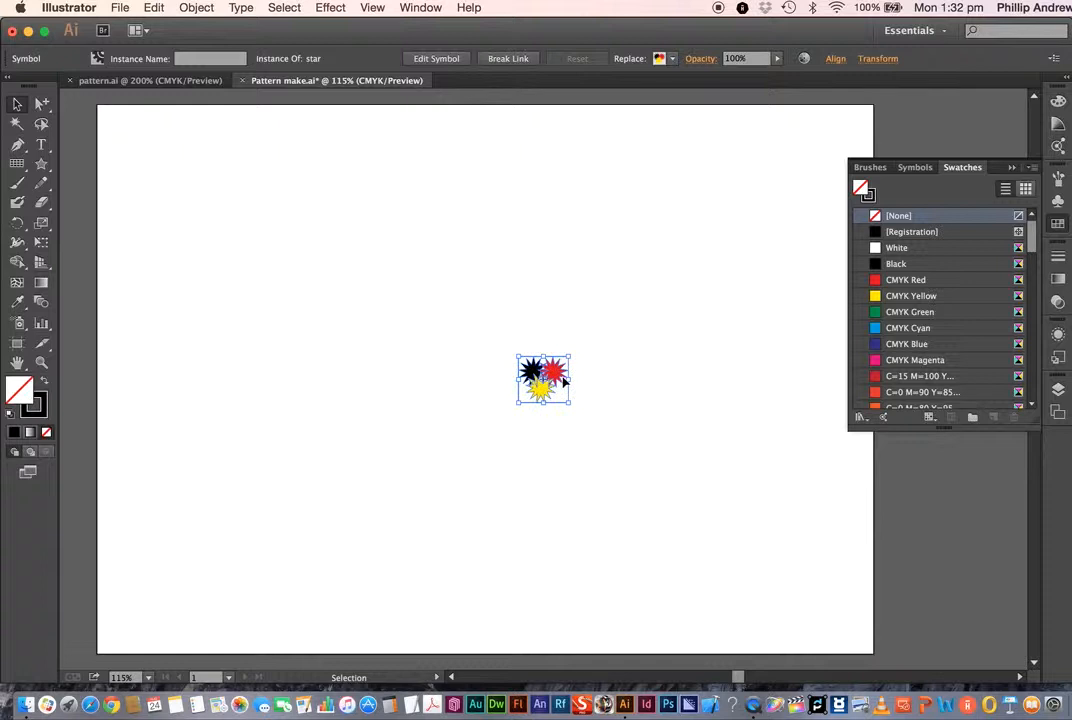
left_click_drag(543, 380, 460, 167)
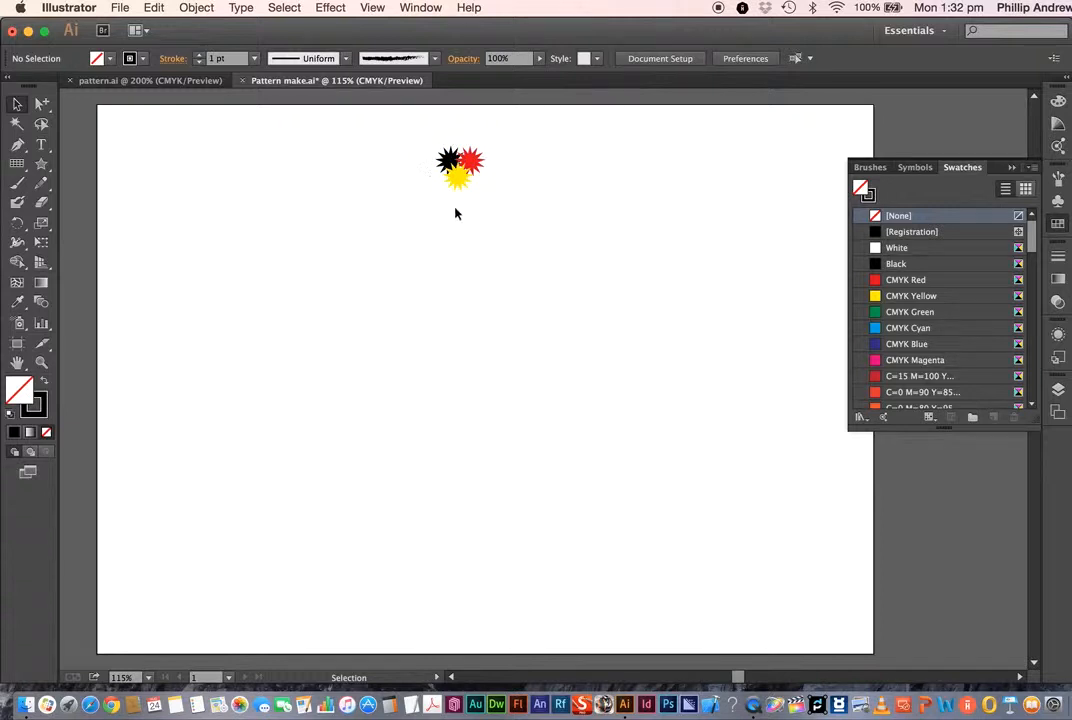
mouse_move(8, 185)
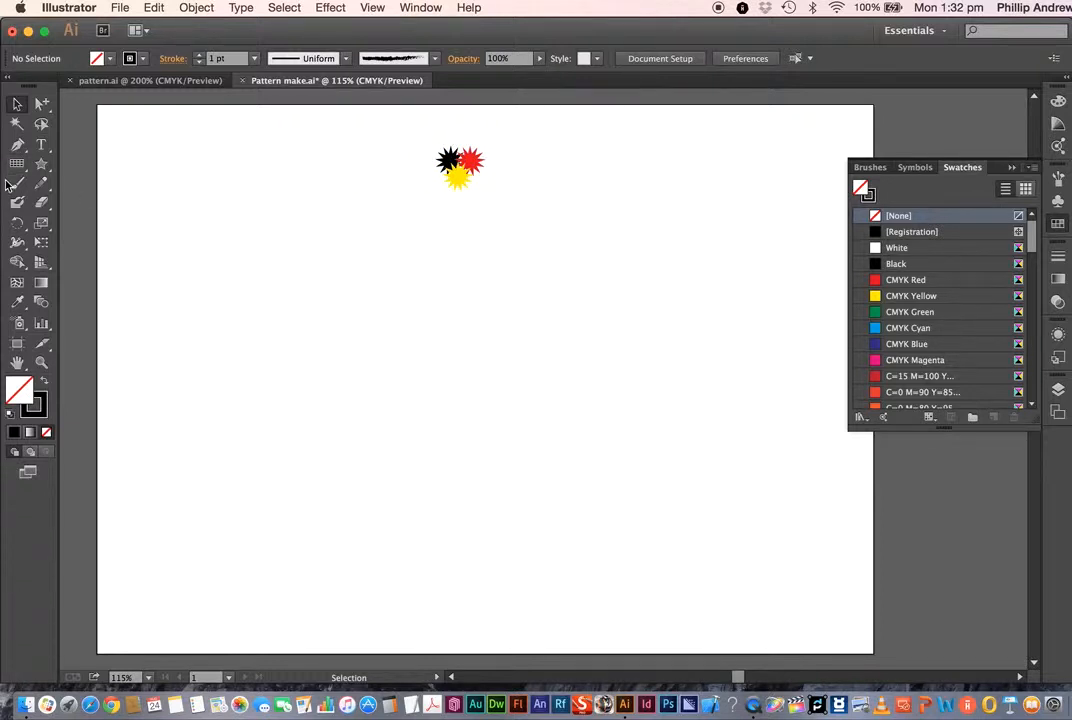
mouse_move(92, 184)
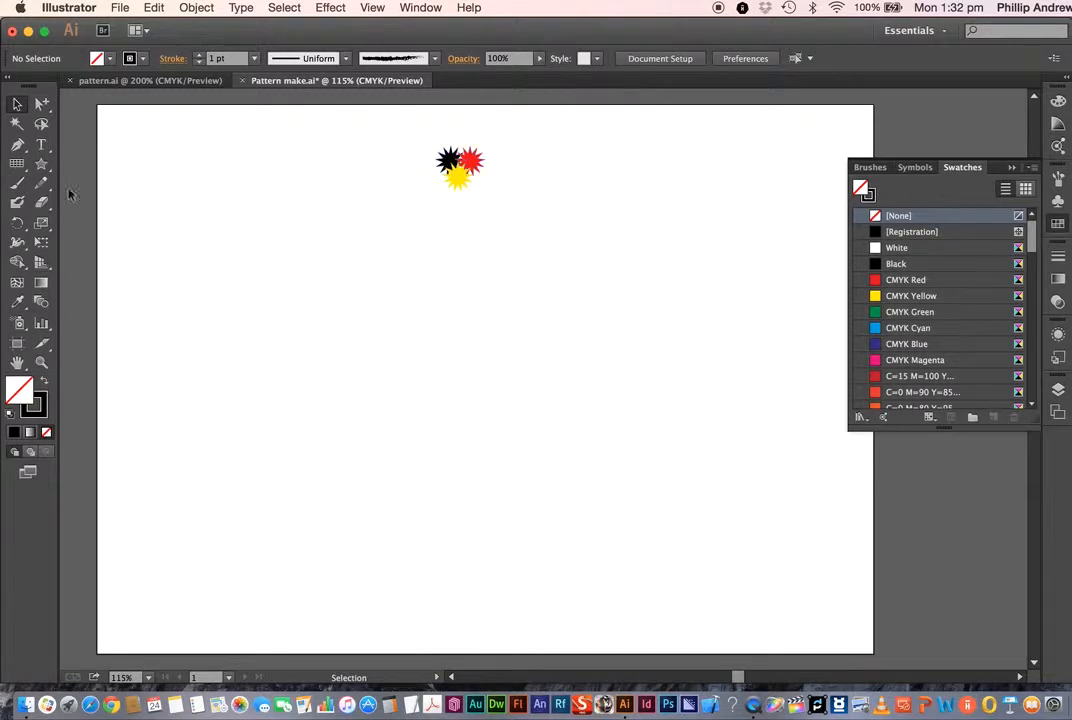
mouse_move(48, 165)
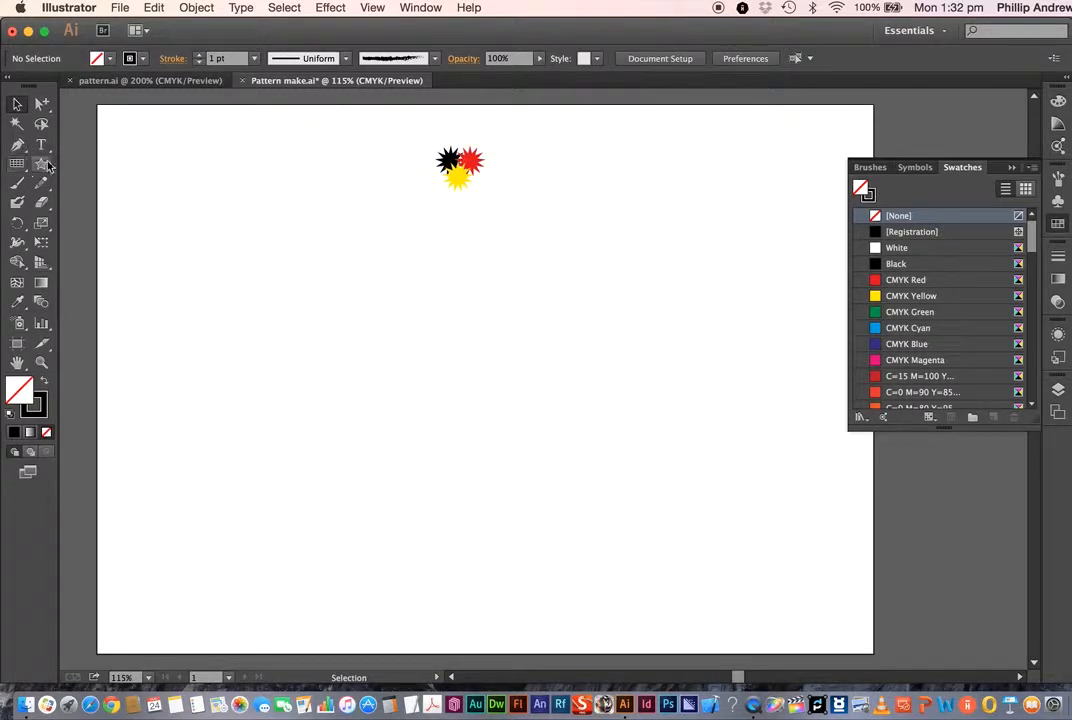
Step: With the Rectangular Grid tool, drag out a grid below and left of the star cluster
left_click(17, 164)
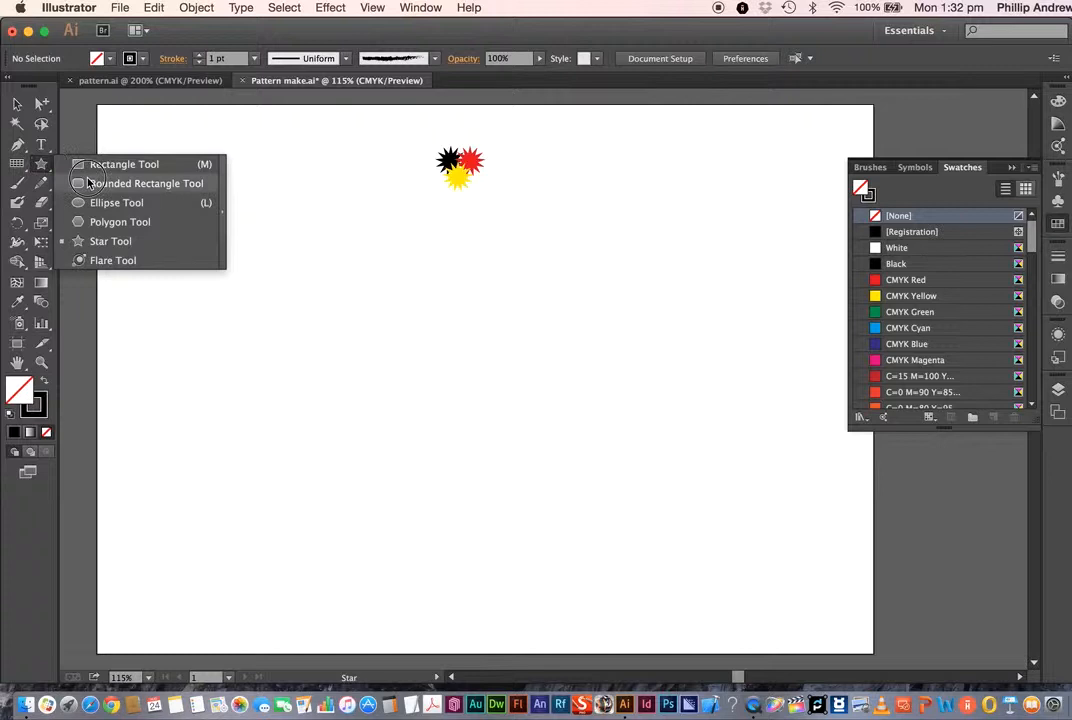
mouse_move(42, 166)
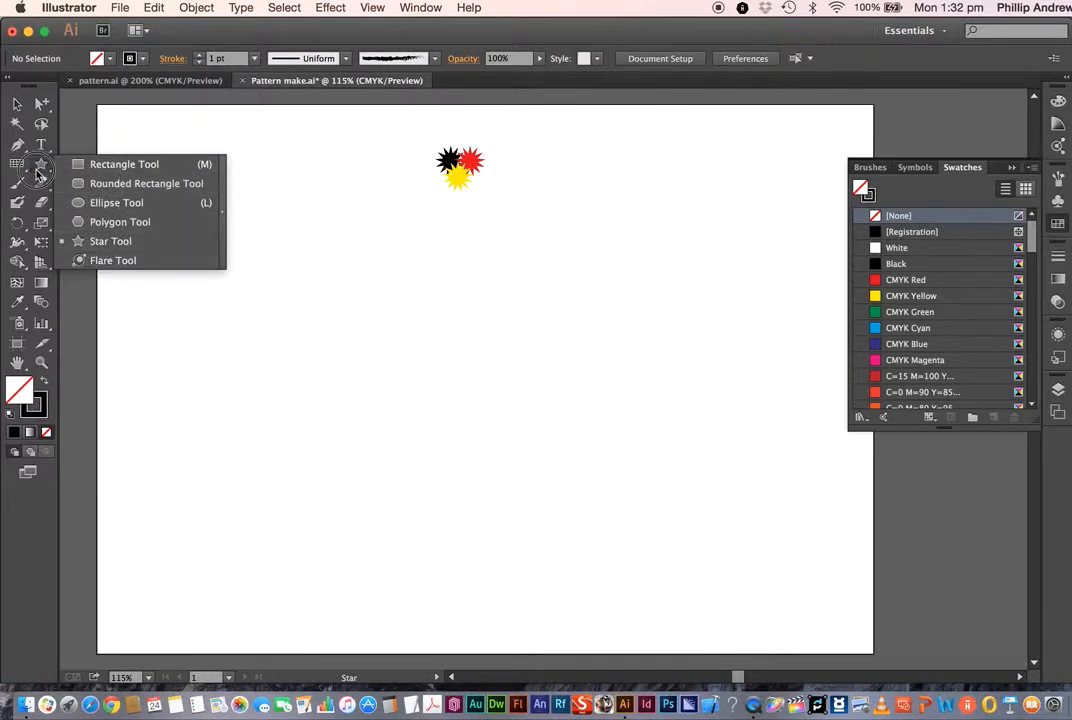
left_click(17, 184)
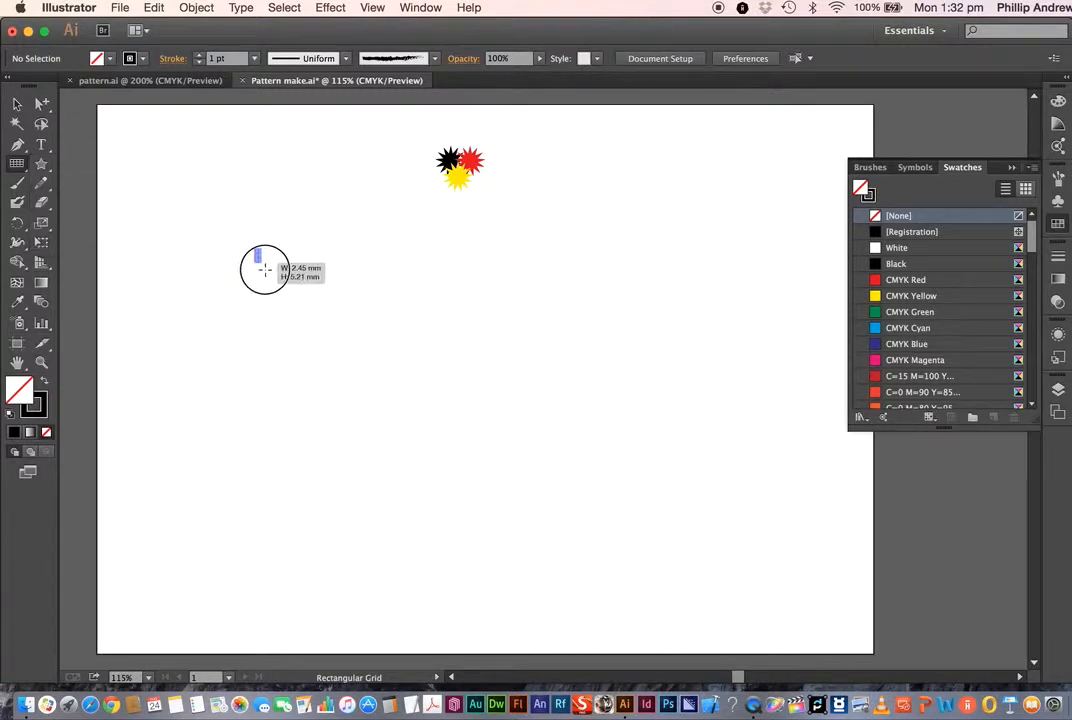
left_click_drag(263, 268, 487, 410)
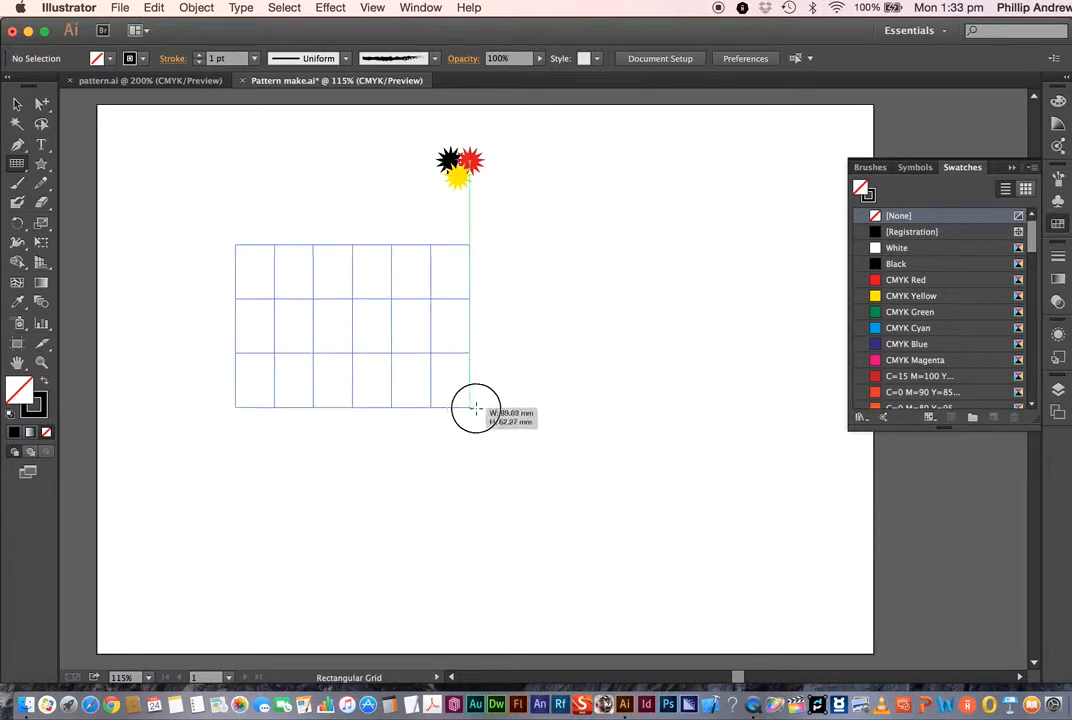
left_click_drag(472, 405, 487, 408)
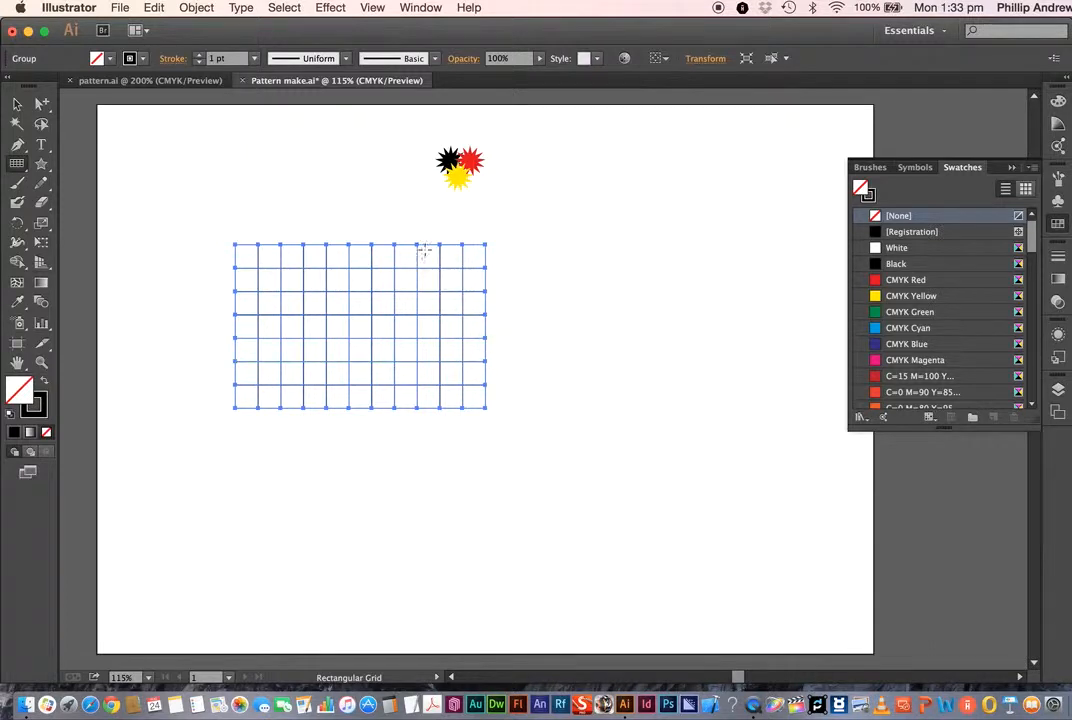
mouse_move(380, 308)
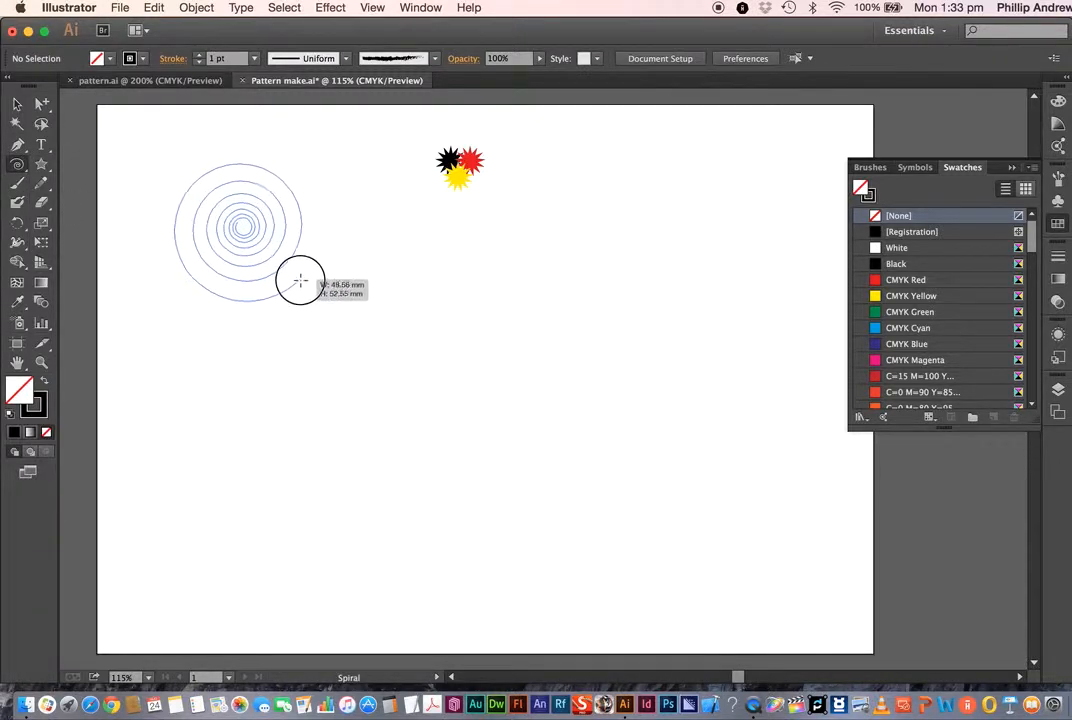
Step: Drag out and resize a spiral on the left part of the artboard
left_click_drag(300, 280, 360, 280)
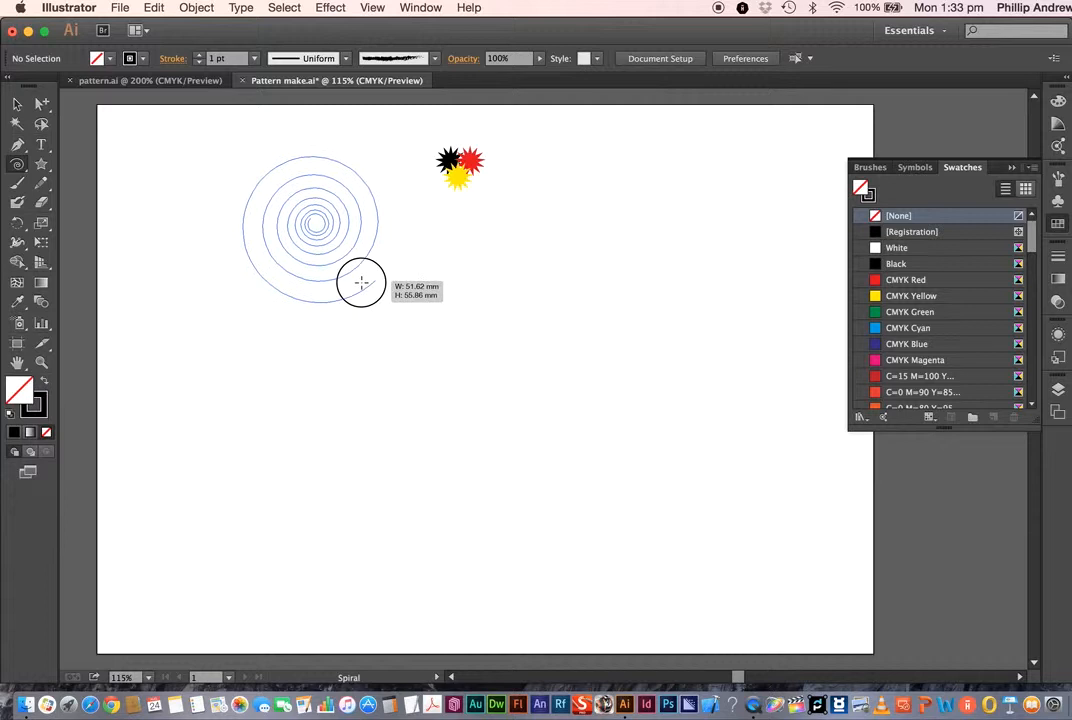
left_click_drag(362, 282, 314, 287)
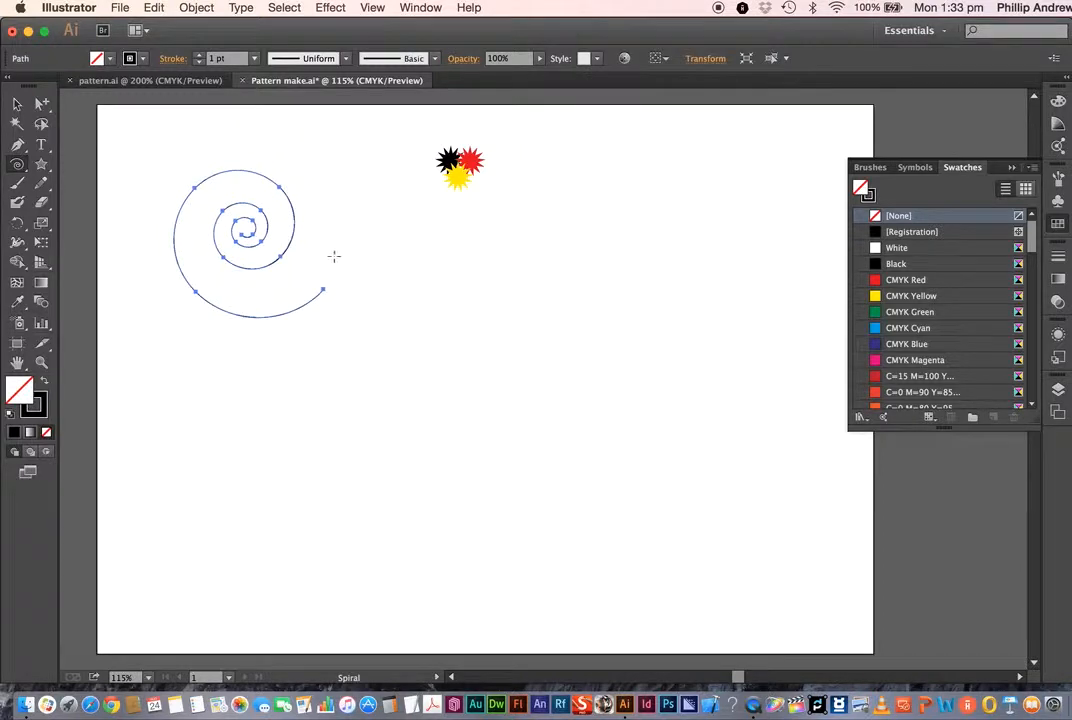
Step: With the Star tool, drag out a large star, increasing its points while dragging
left_click(43, 166)
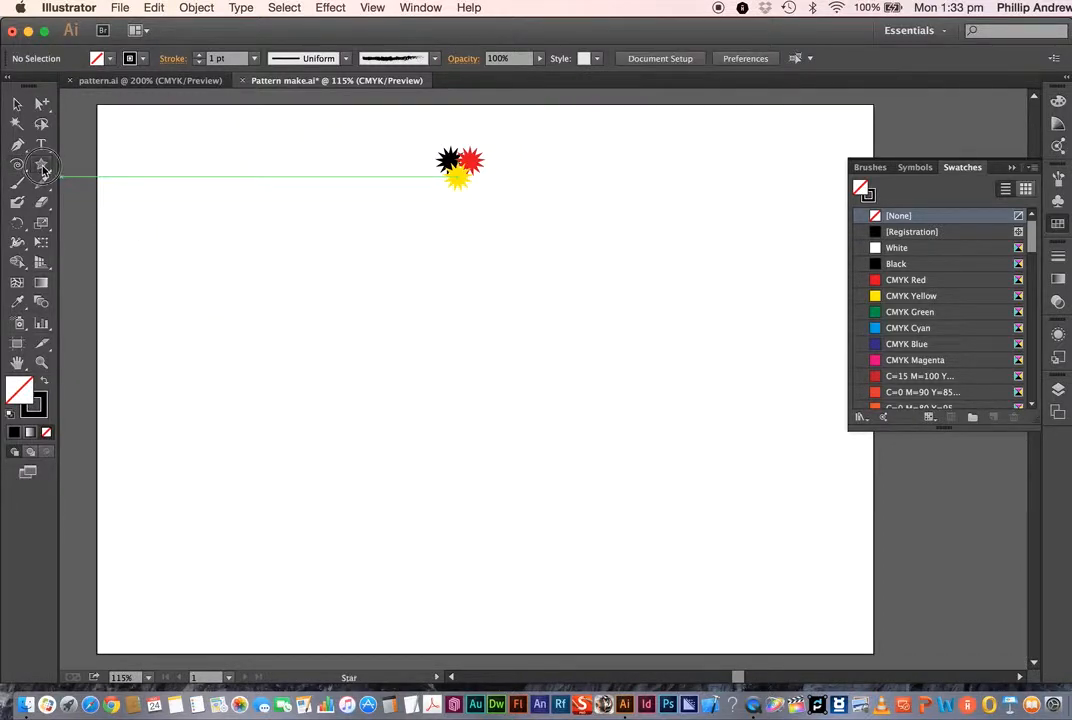
left_click(43, 165)
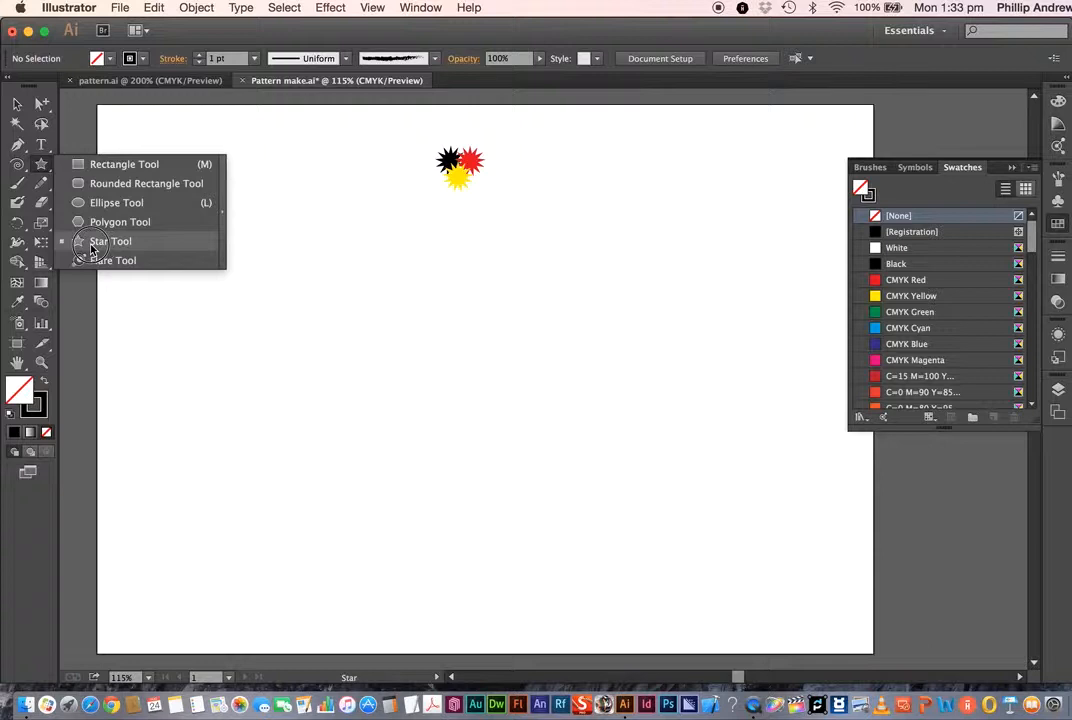
left_click_drag(300, 237, 363, 320)
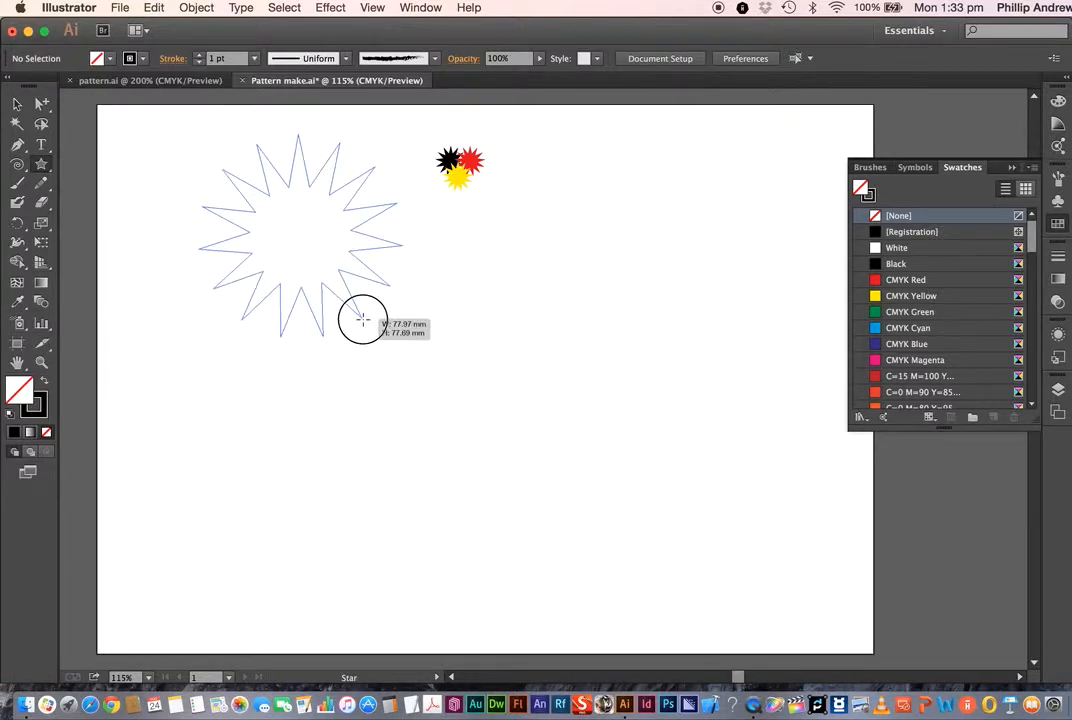
left_click_drag(363, 319, 408, 340)
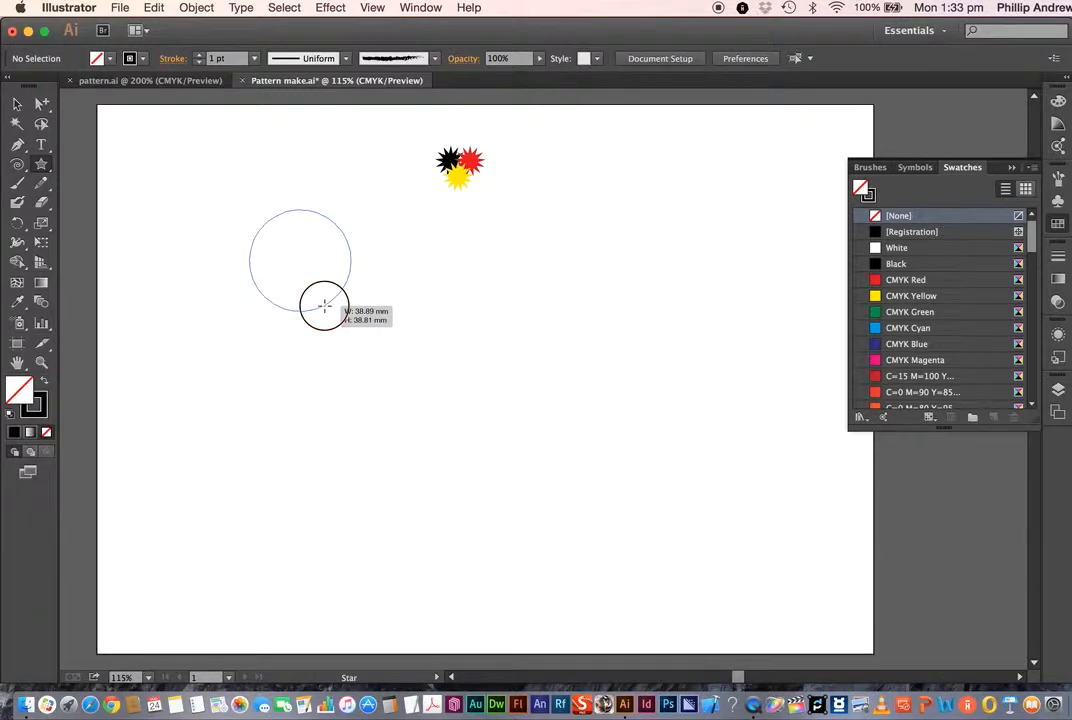
left_click_drag(325, 305, 340, 318)
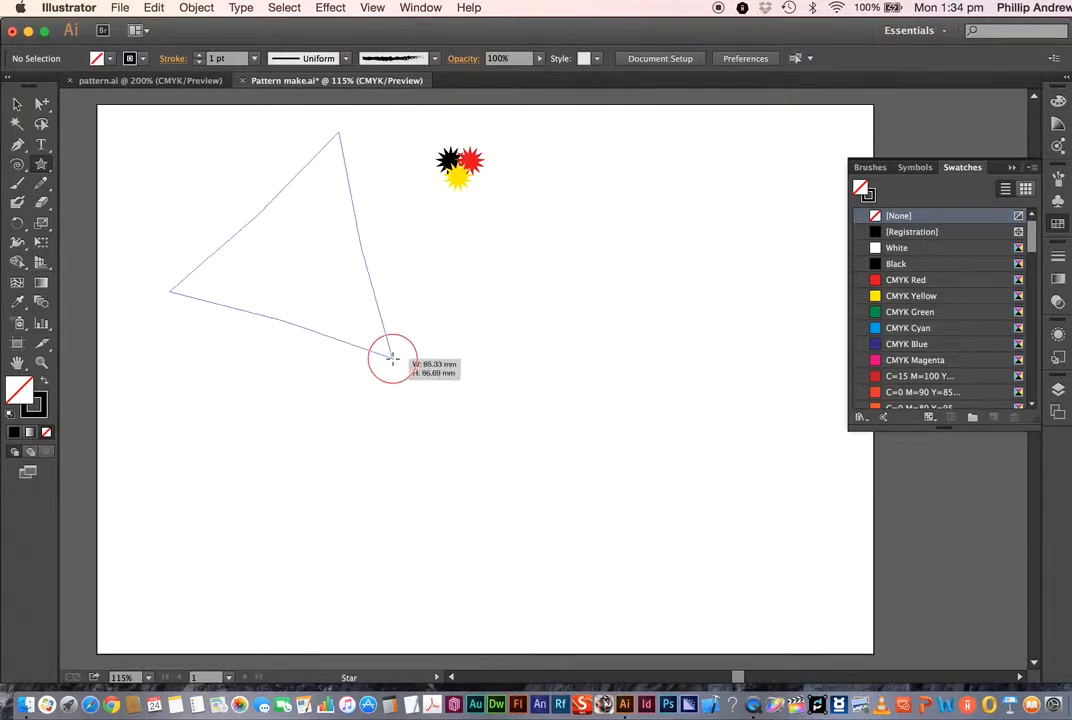
left_click_drag(392, 358, 382, 352)
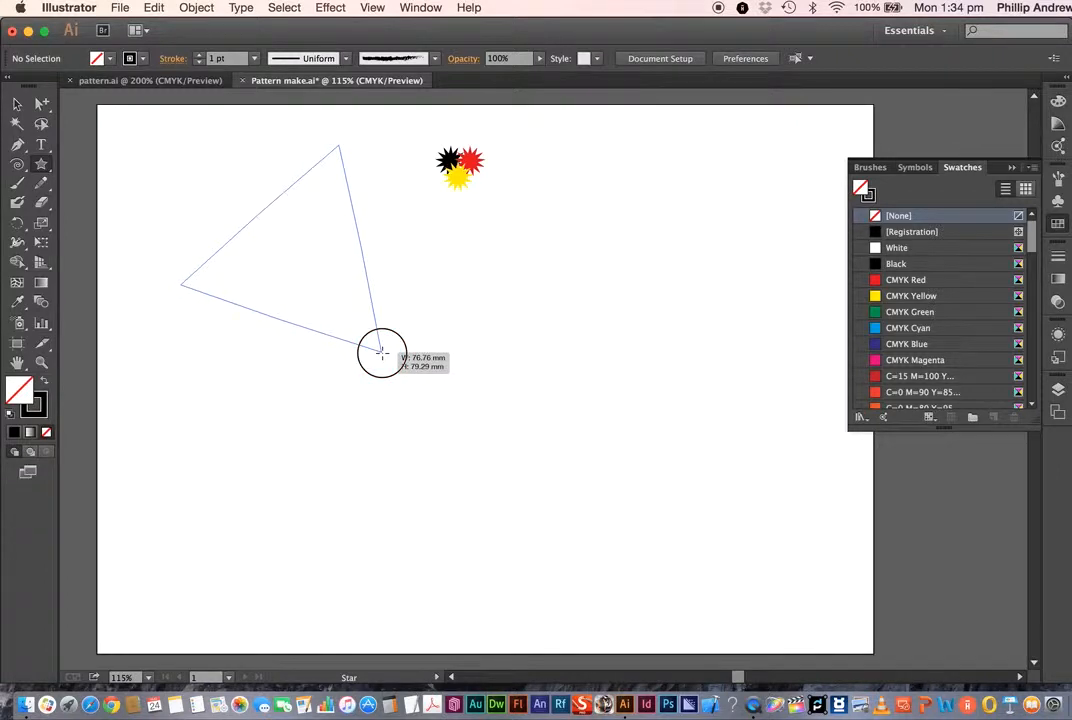
left_click_drag(380, 355, 388, 358)
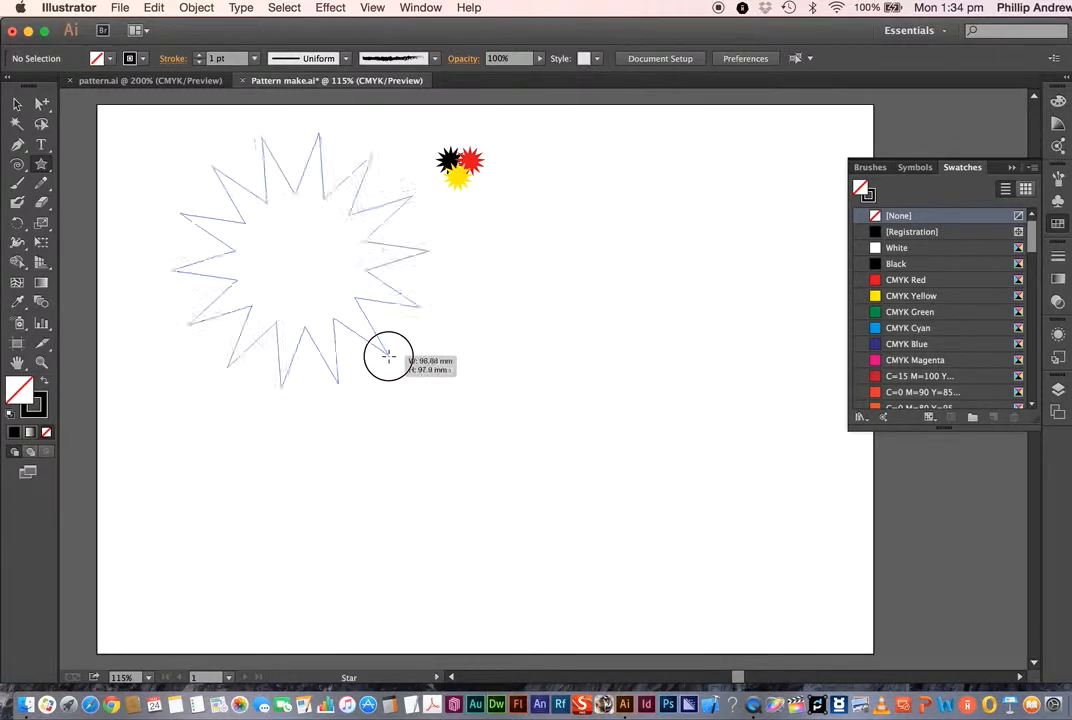
left_click_drag(388, 358, 440, 393)
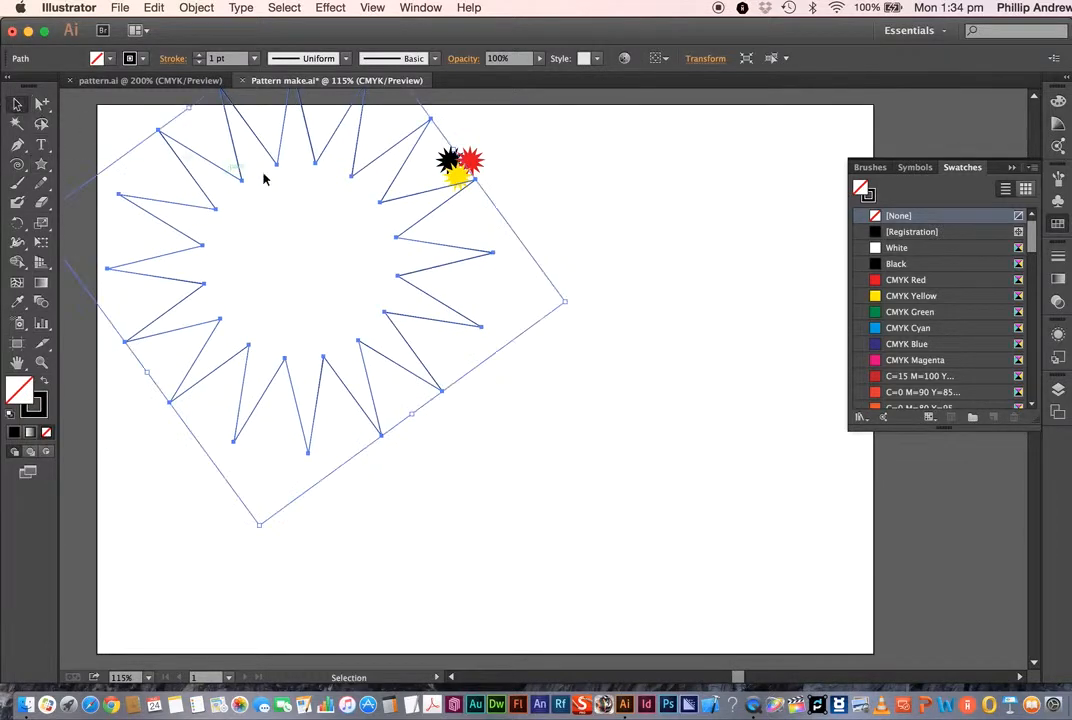
left_click_drag(265, 178, 425, 305)
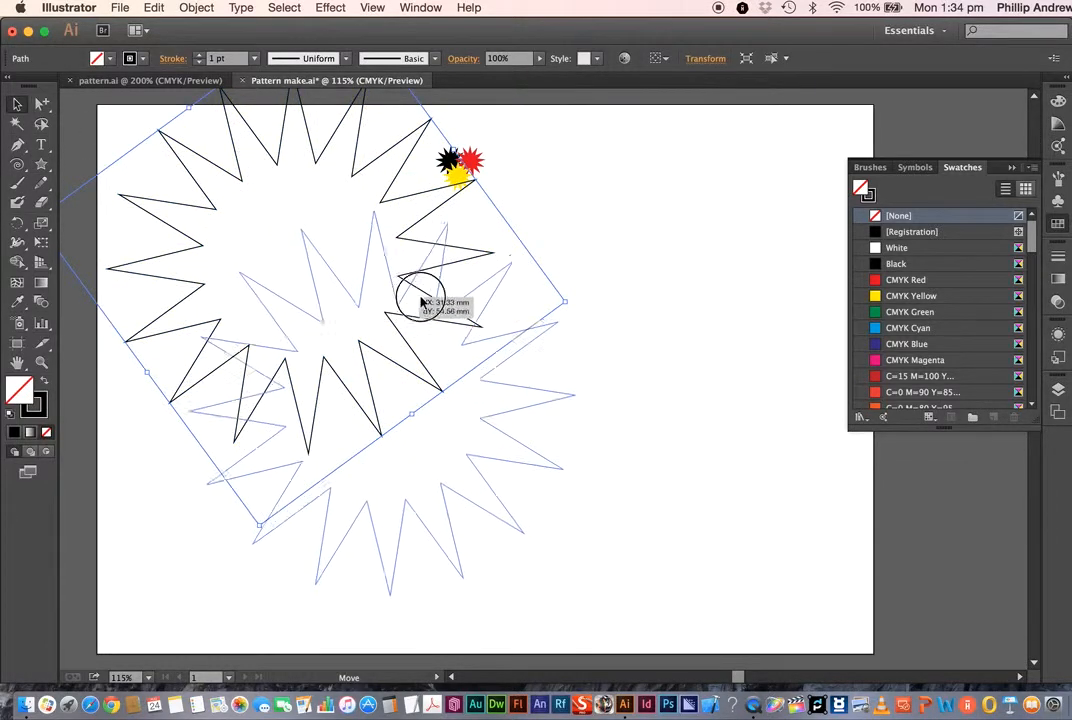
left_click_drag(420, 300, 655, 315)
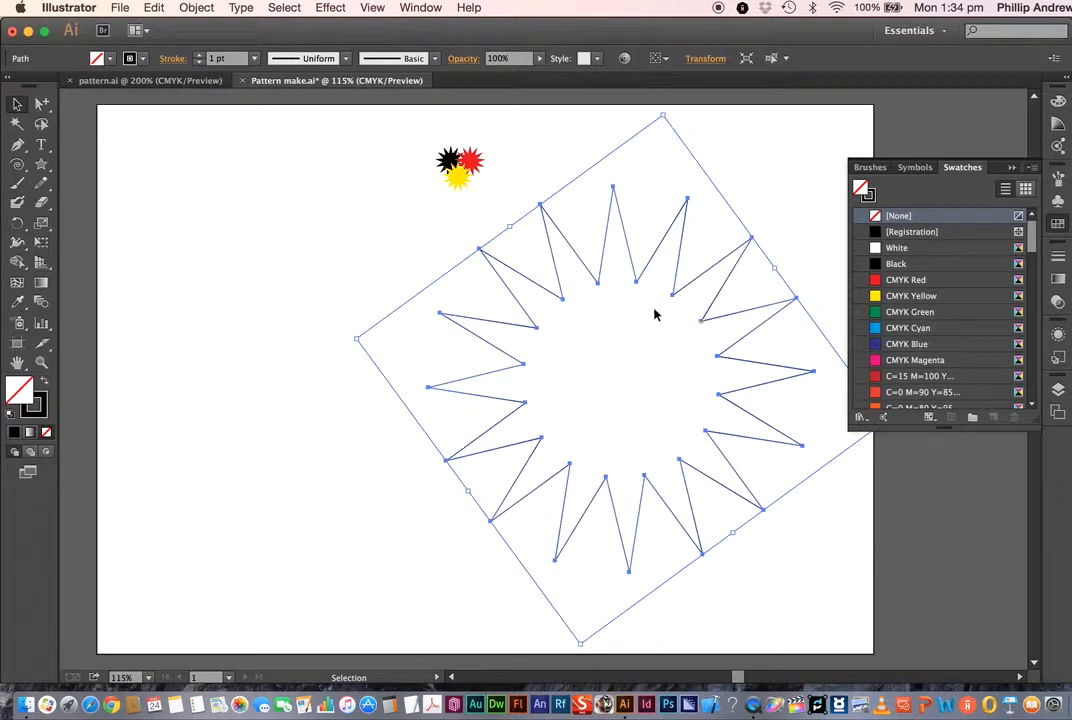
mouse_move(230, 291)
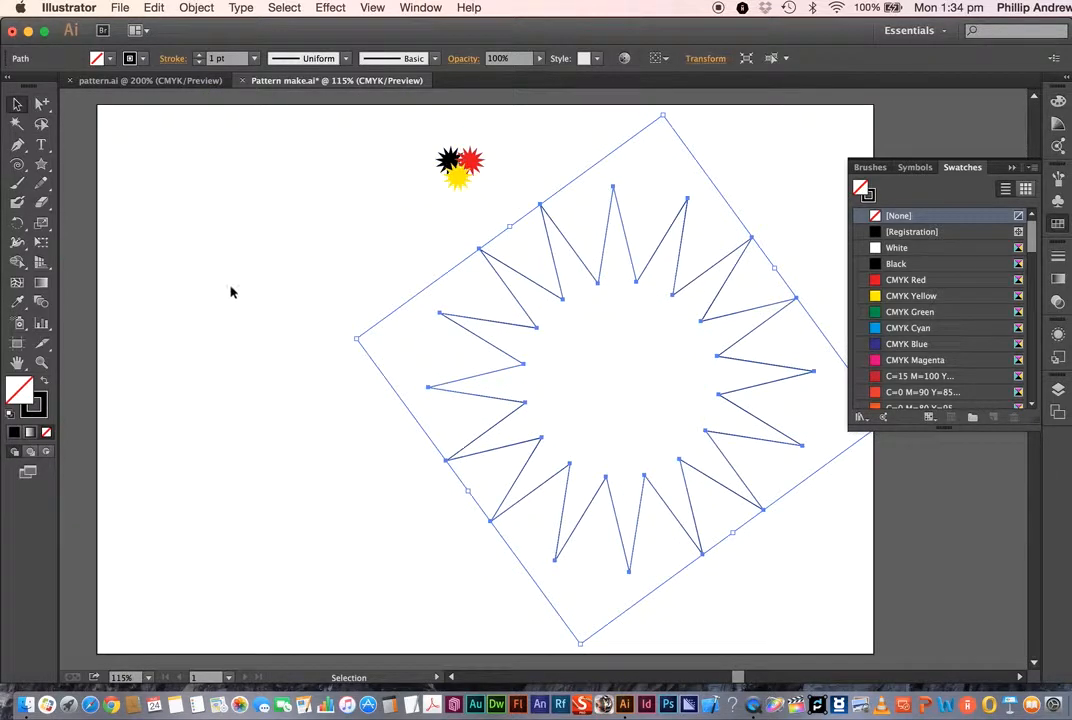
mouse_move(449, 238)
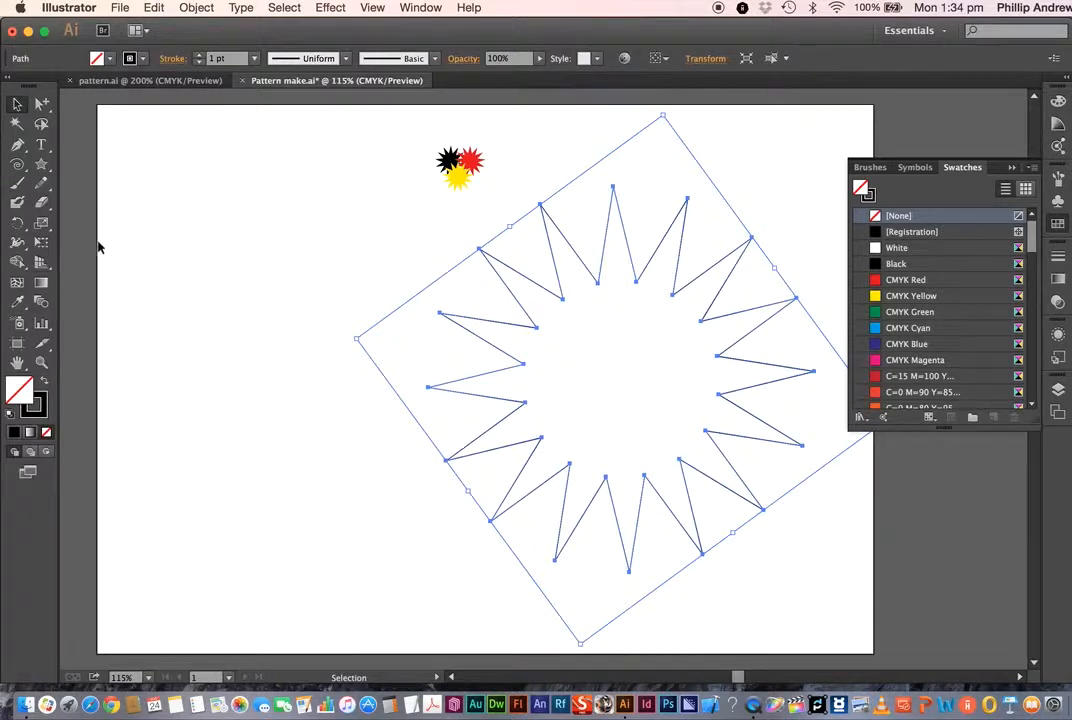
mouse_move(715, 360)
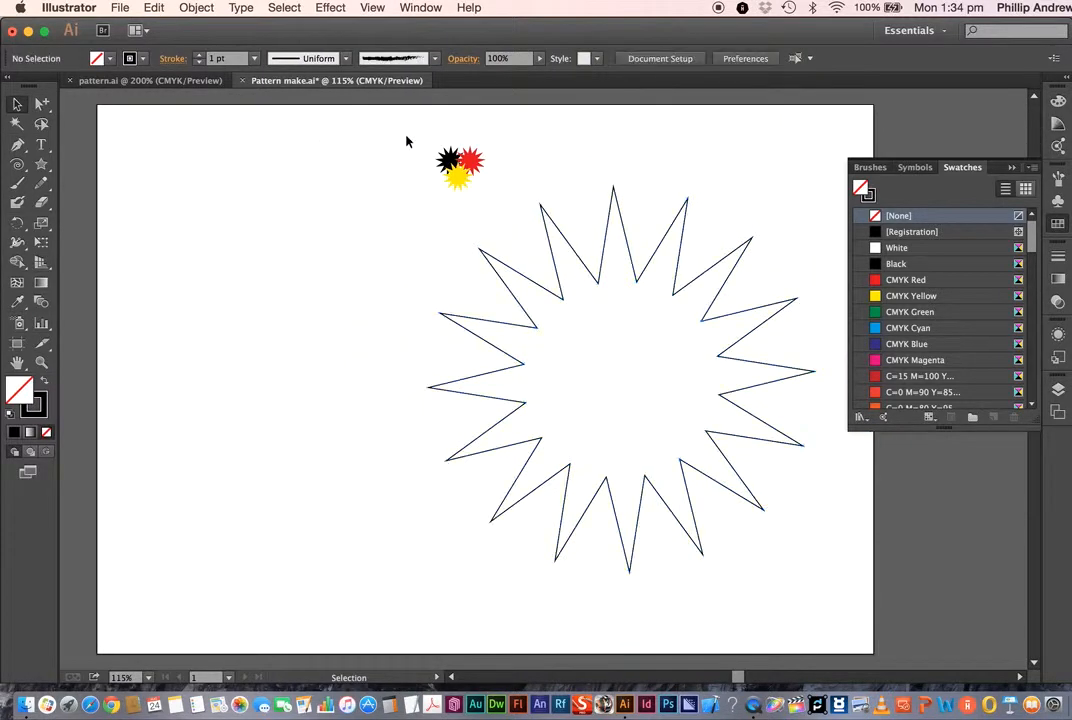
Step: Select the three-colour star cluster and apply Object > Pattern > Make
left_click(459, 167)
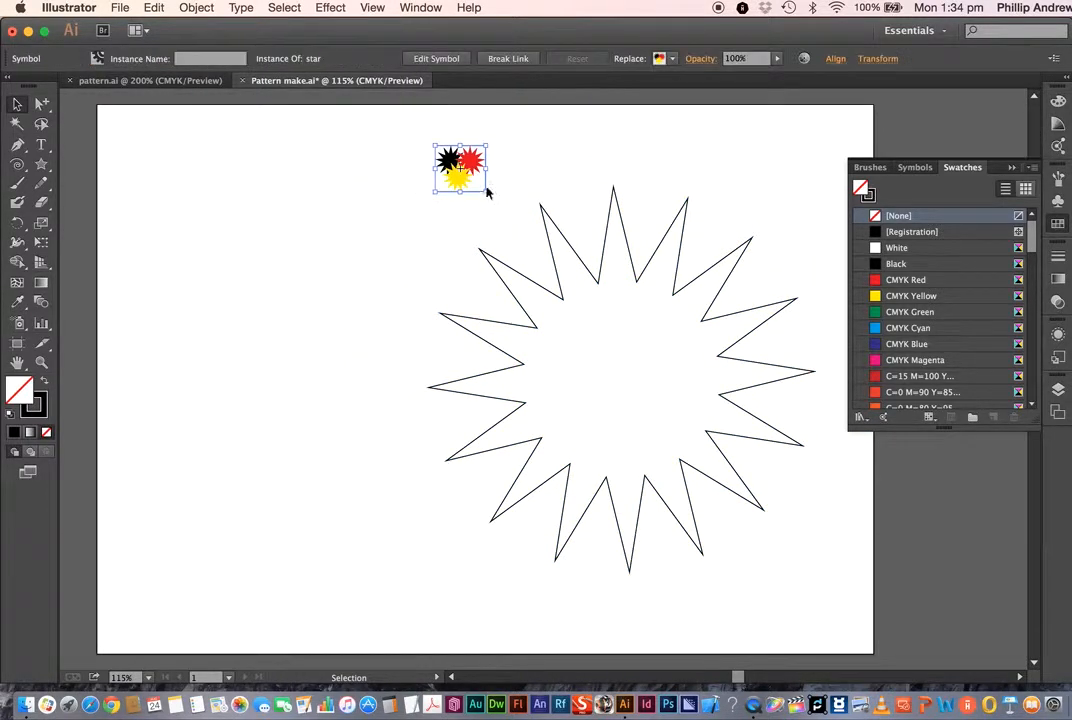
left_click(196, 8)
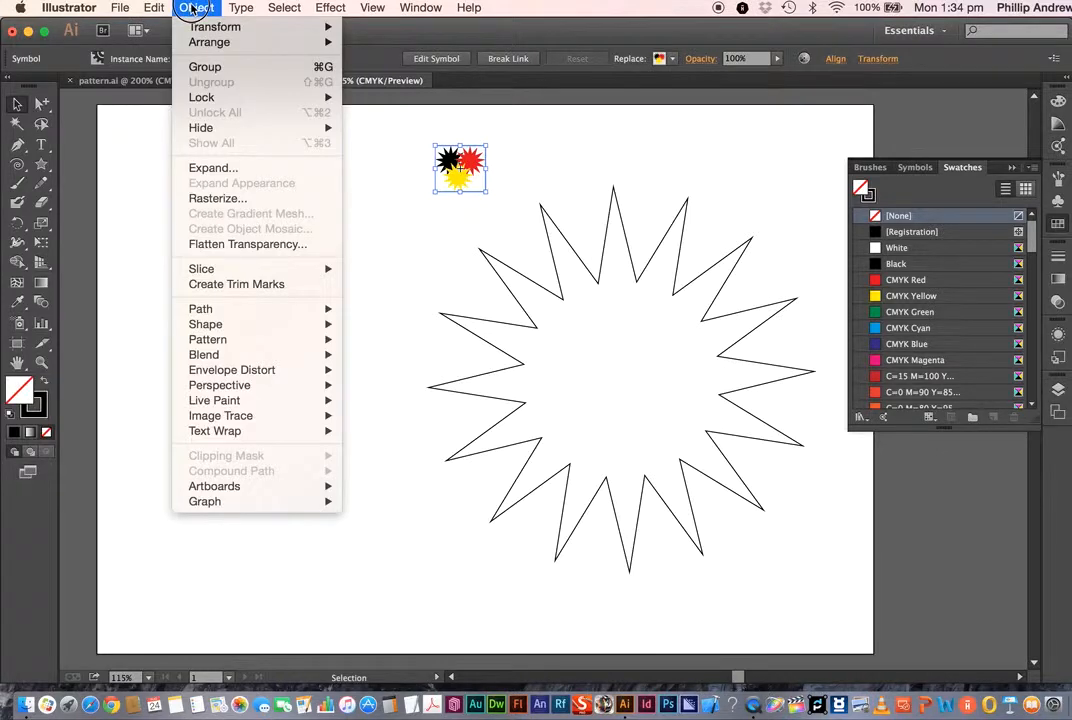
mouse_move(219, 385)
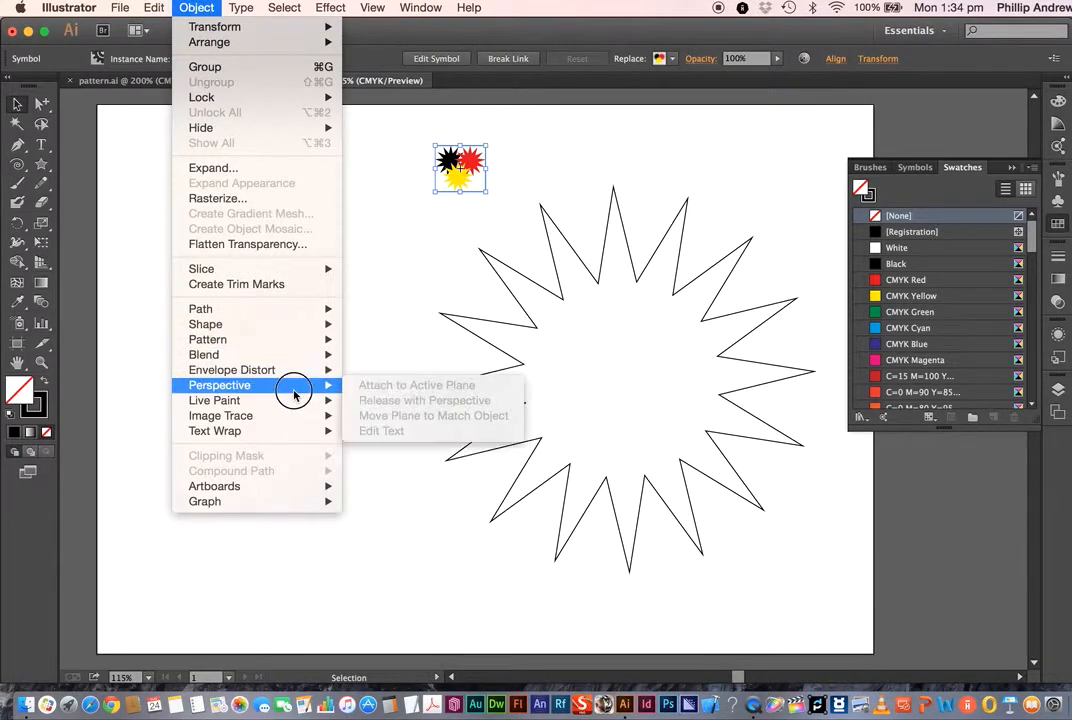
mouse_move(255, 354)
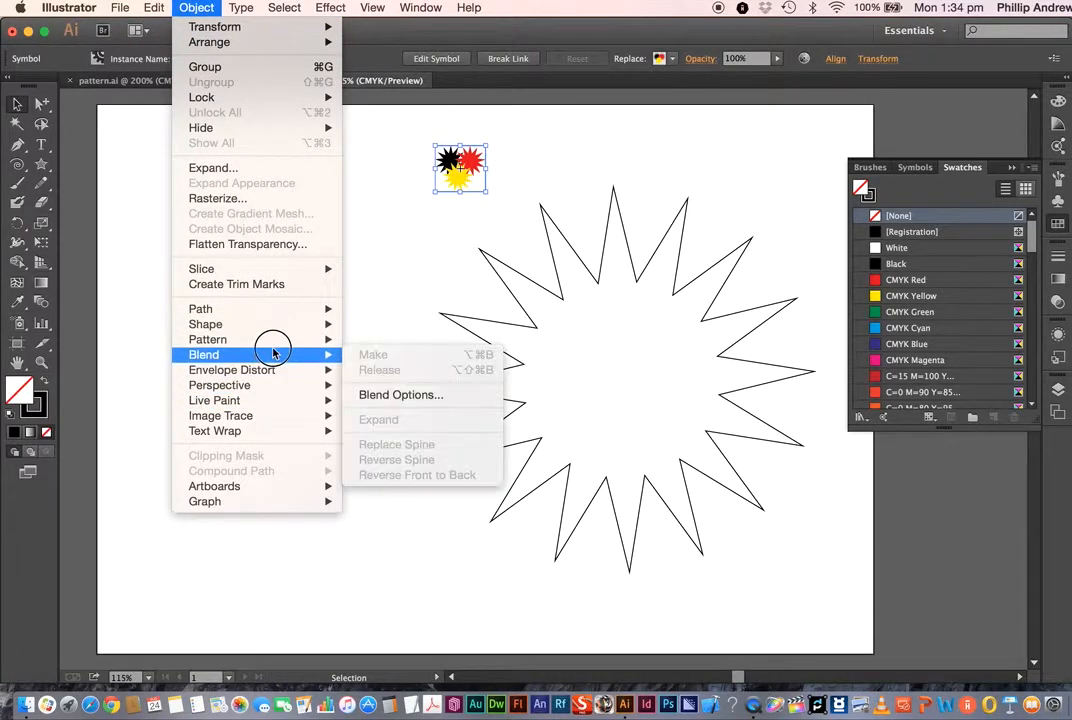
mouse_move(207, 339)
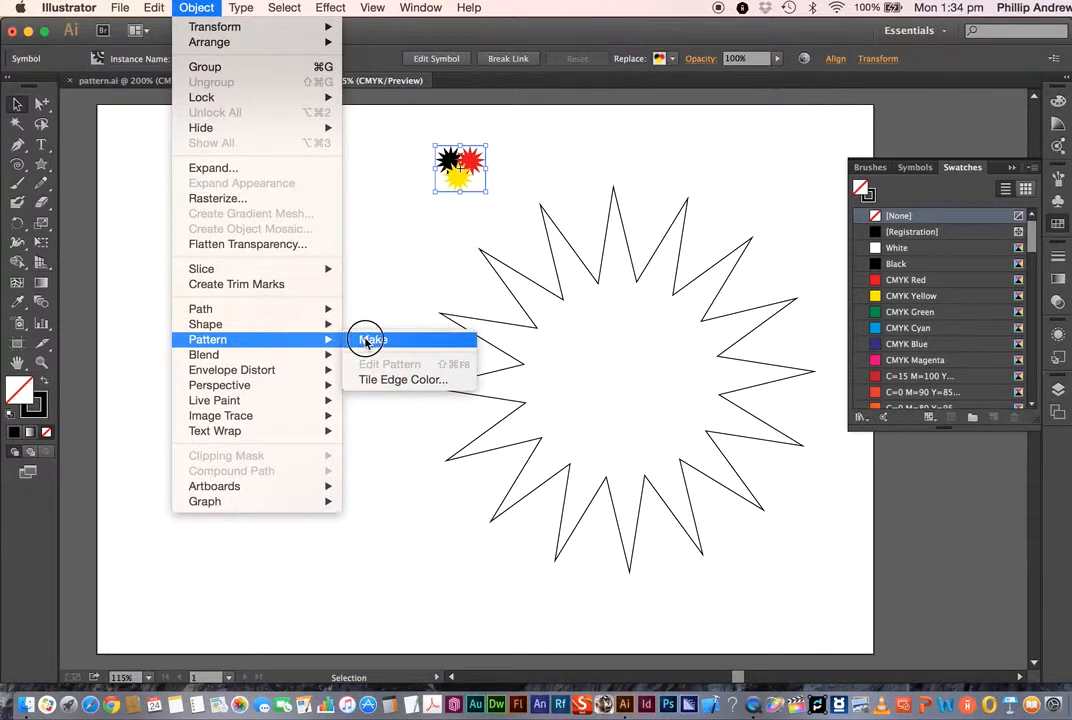
left_click(372, 339)
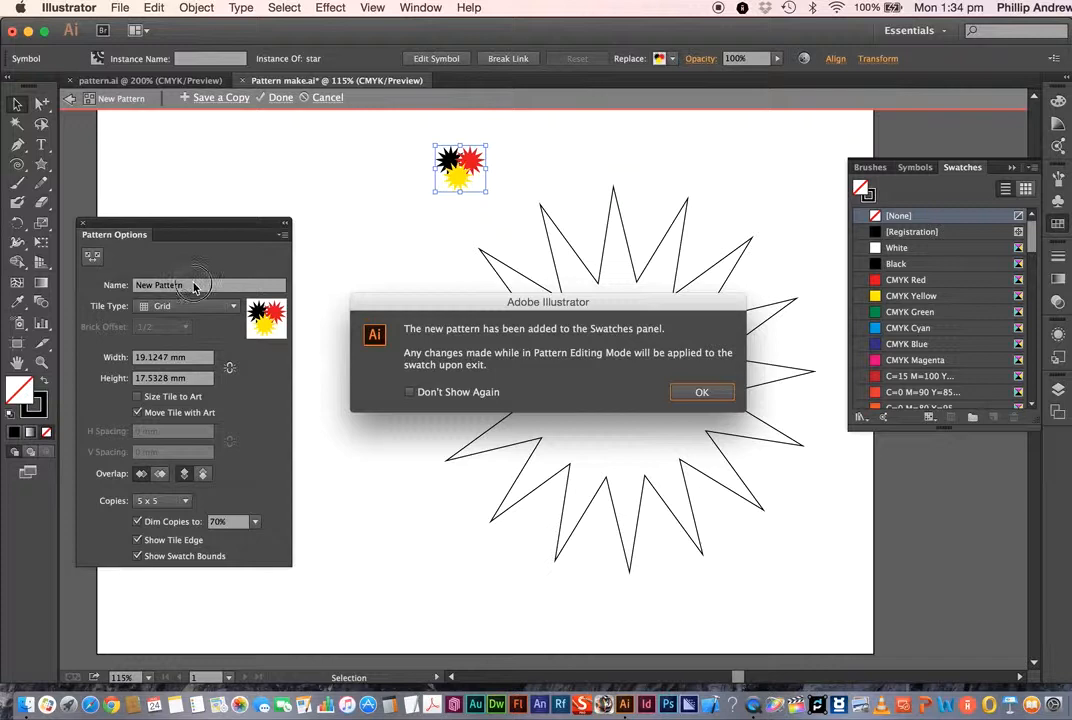
Step: Dismiss the pattern-added notice and rename the pattern 'star'
left_click(701, 391)
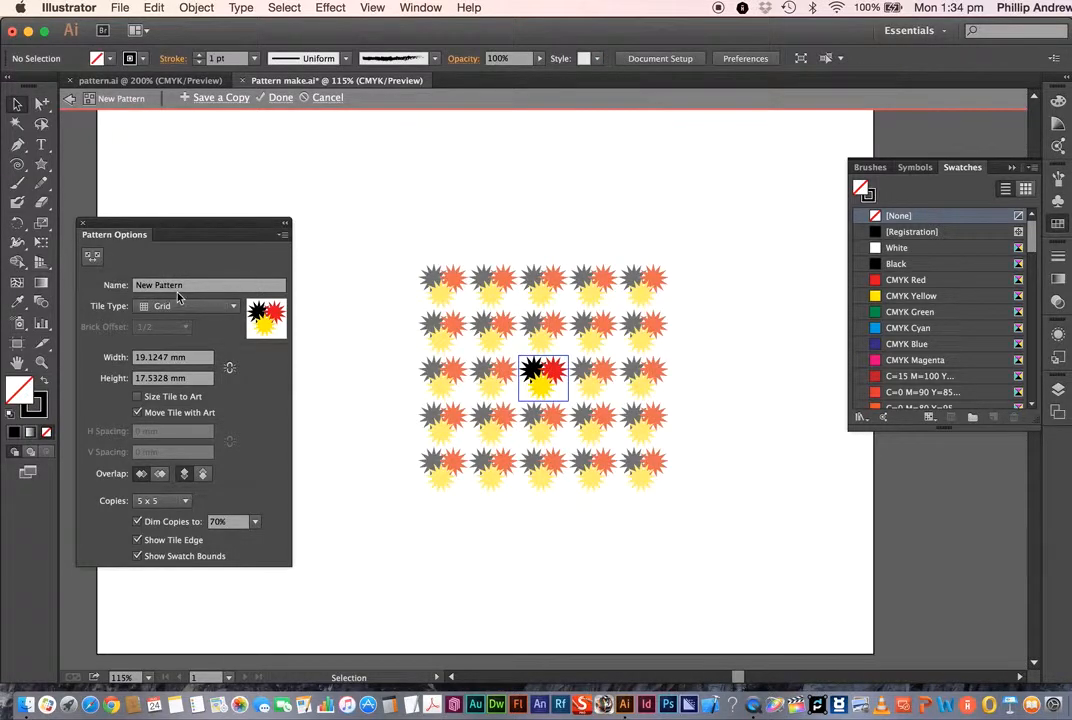
triple_click(208, 285)
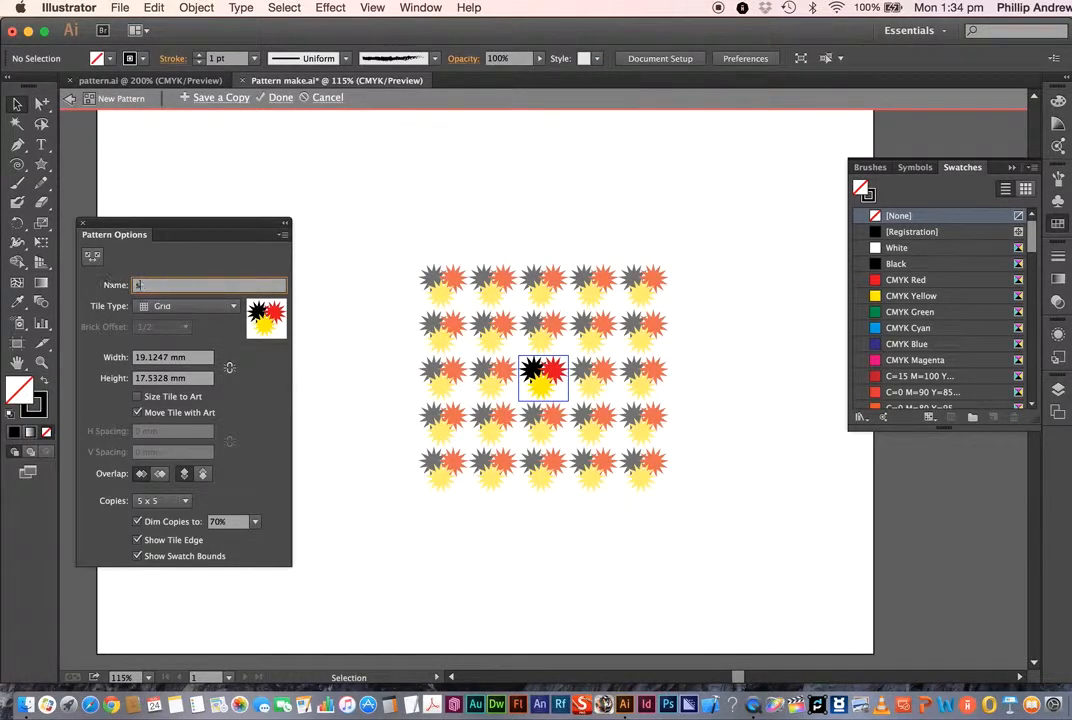
type("star")
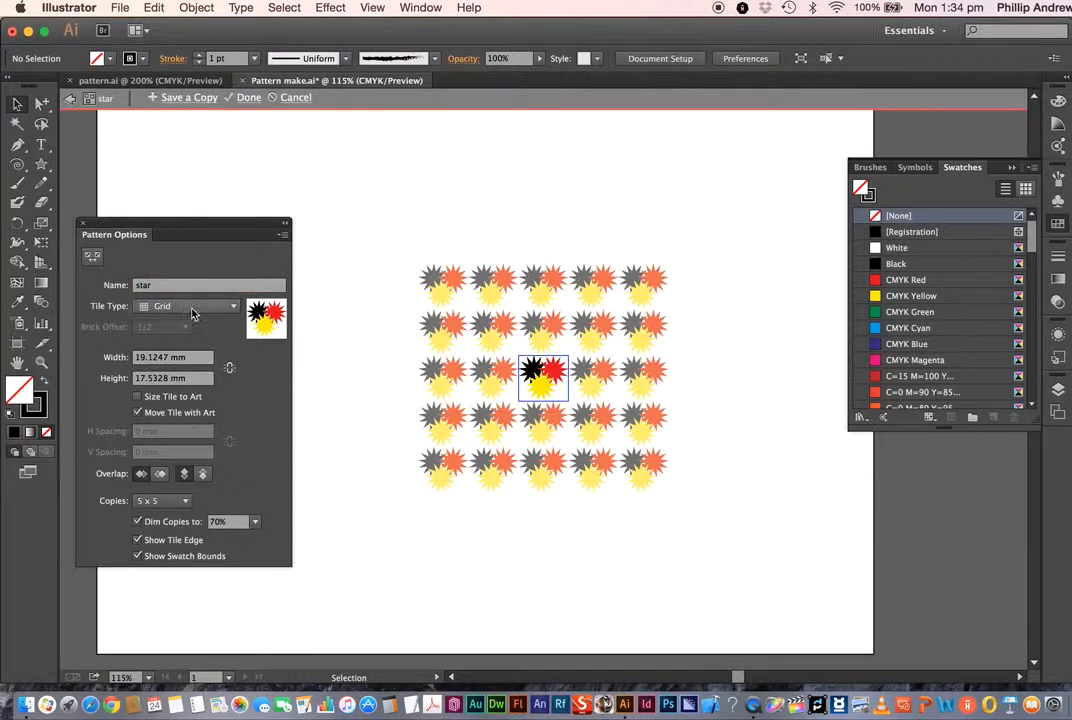
Step: Try a Brick by Row tile layout with half offset, then return to Grid
left_click(187, 306)
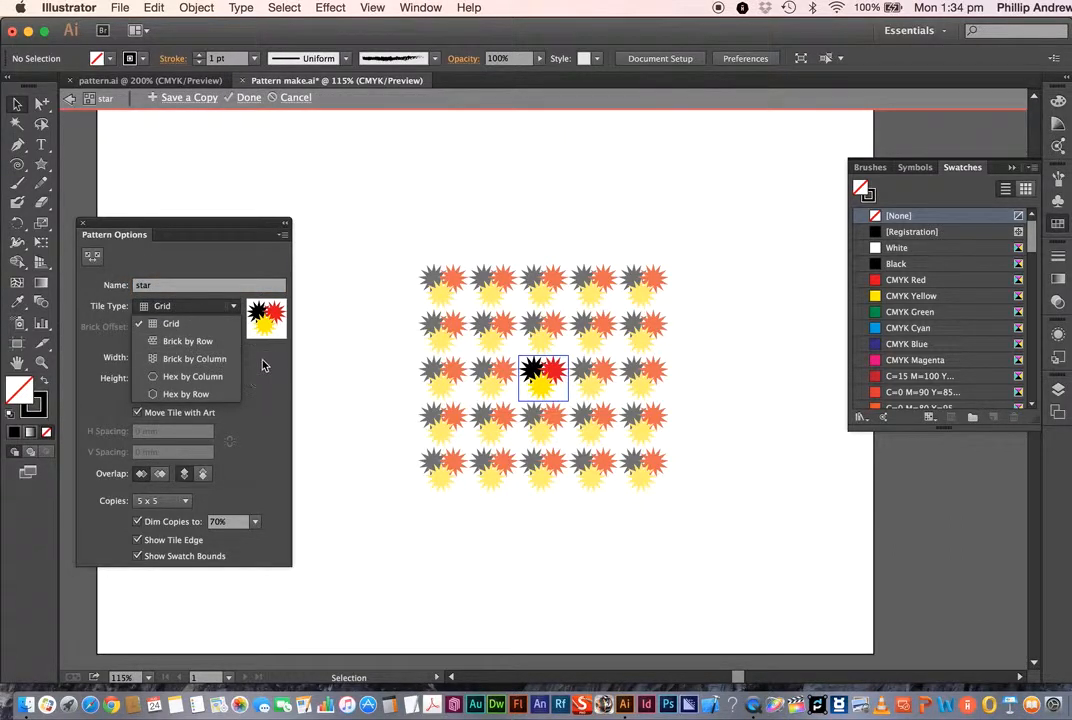
left_click(171, 323)
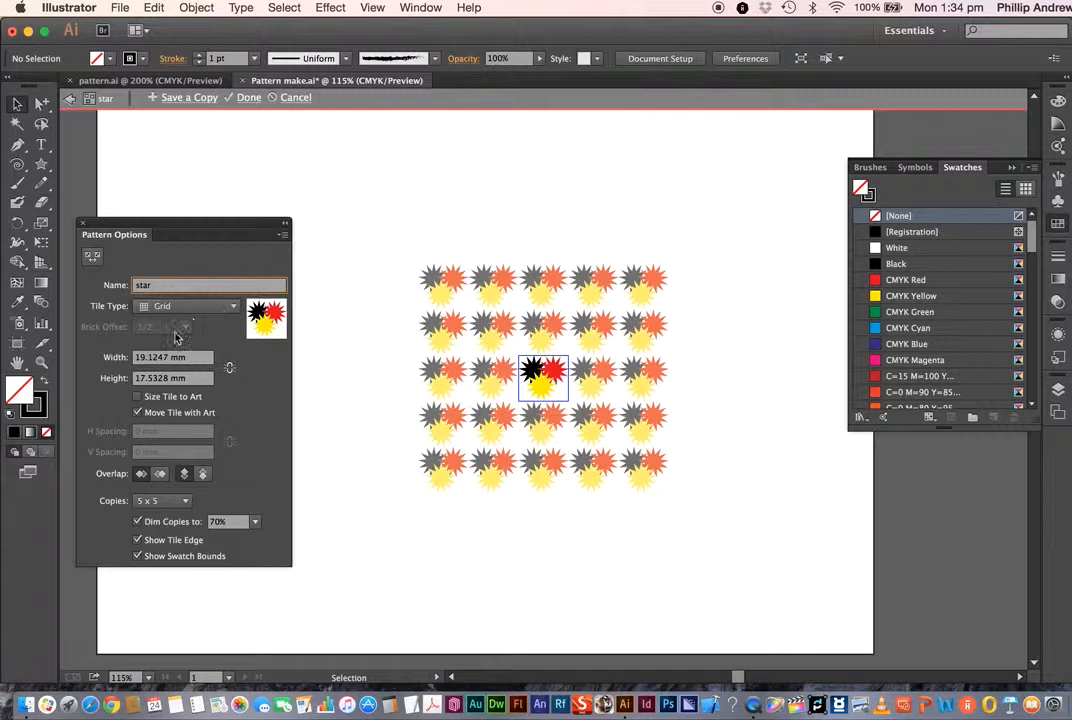
left_click(194, 305)
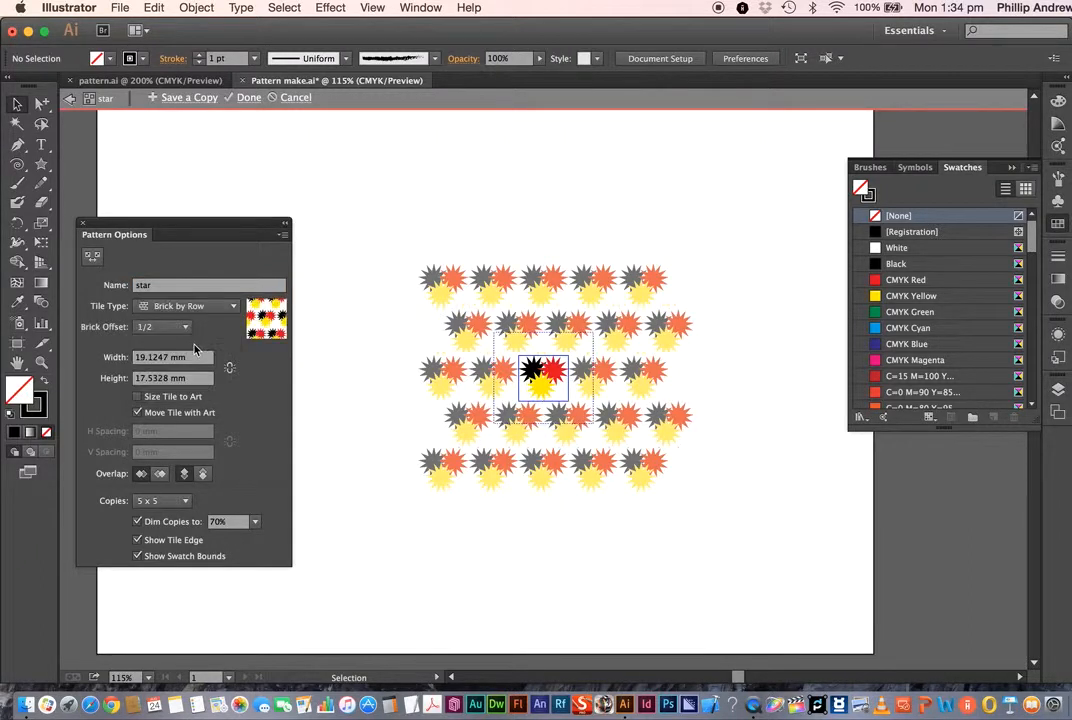
left_click(185, 327)
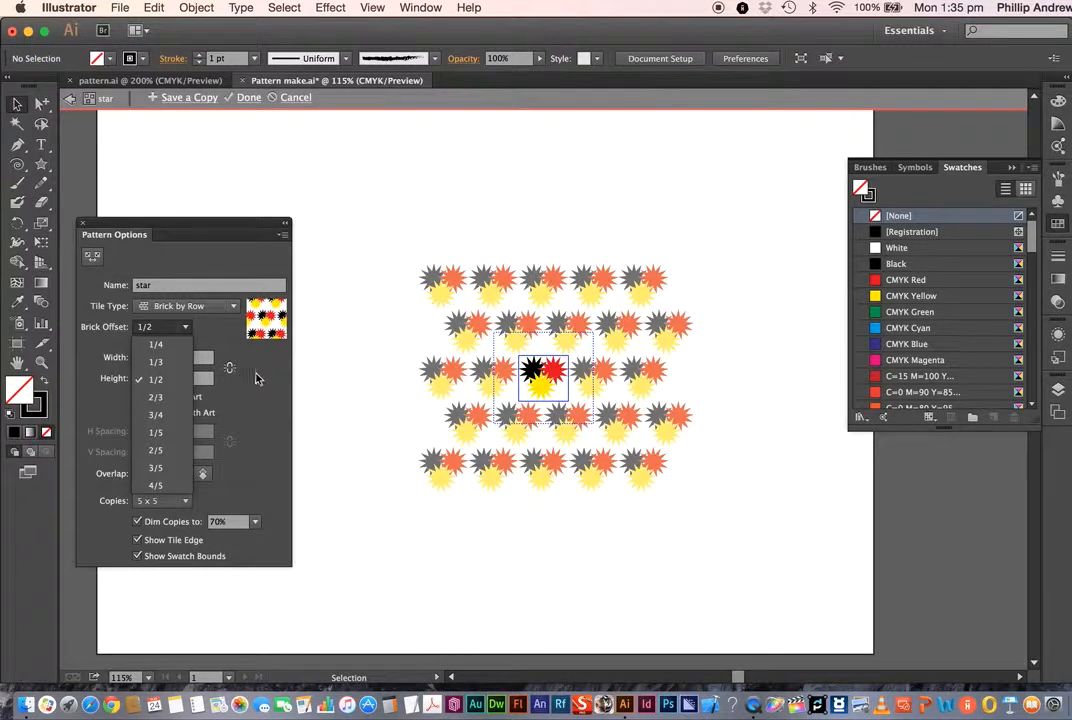
left_click(155, 378)
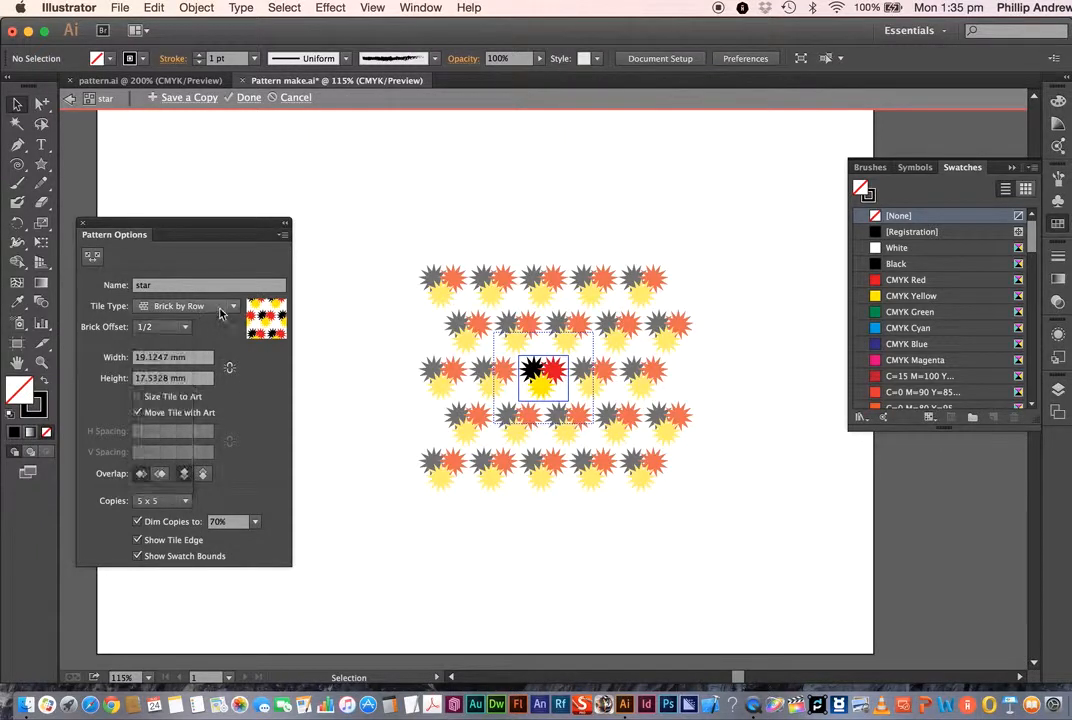
left_click(190, 306)
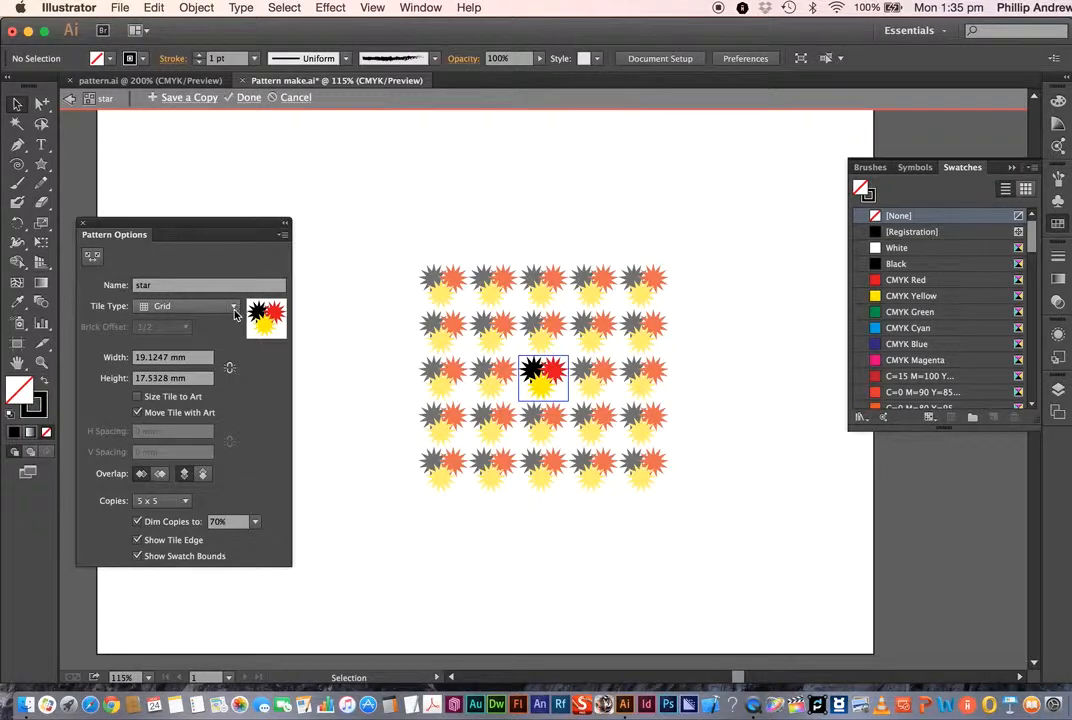
mouse_move(615, 460)
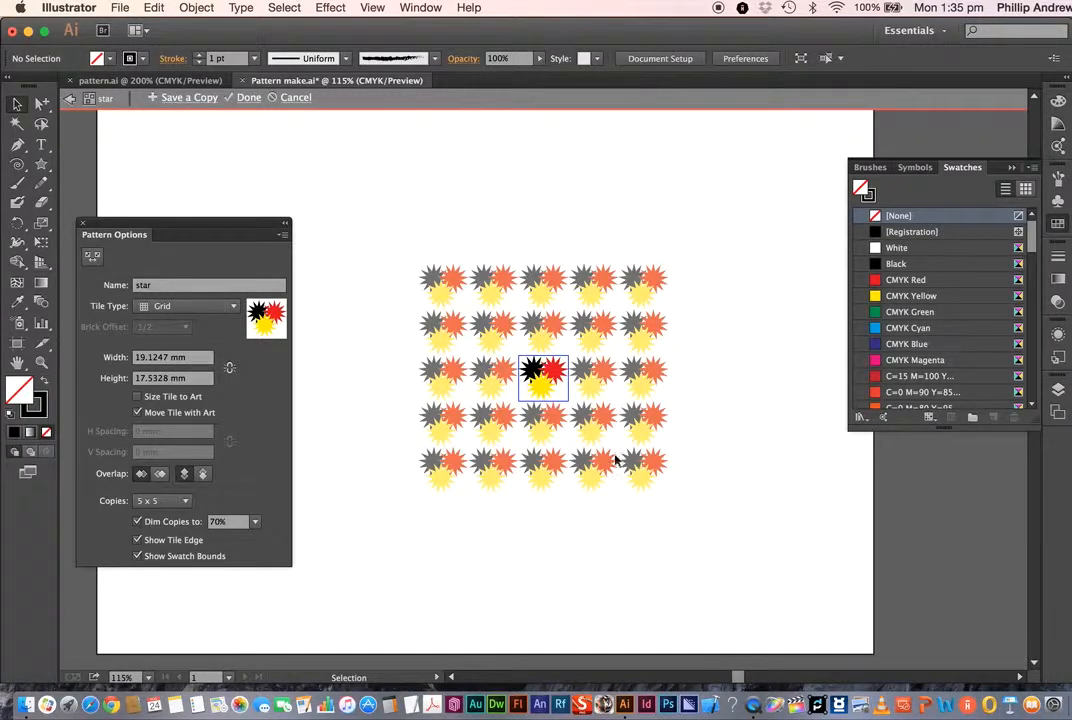
mouse_move(418, 176)
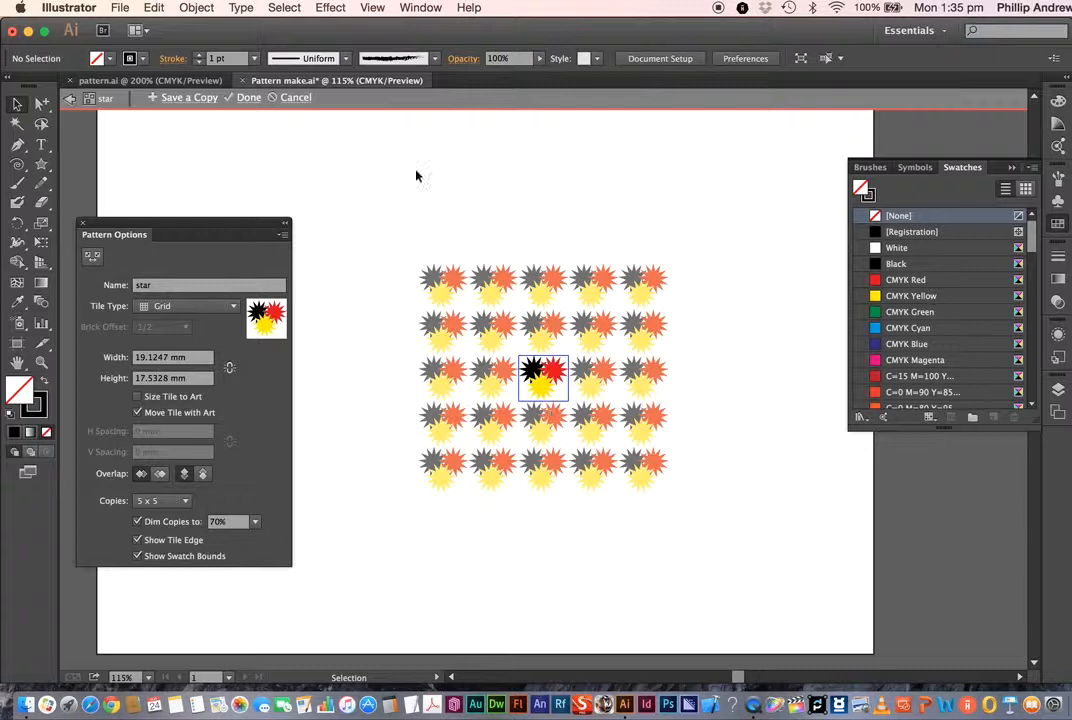
mouse_move(247, 97)
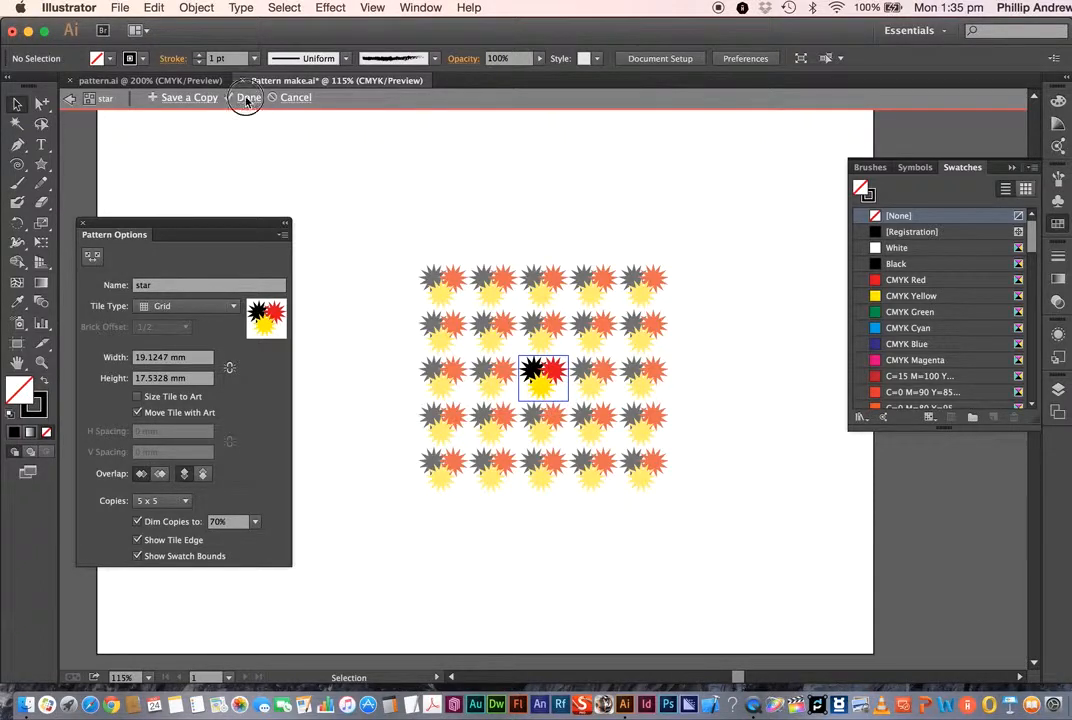
Step: Exit pattern editing and fill the large star with the 'star' pattern swatch
left_click(248, 97)
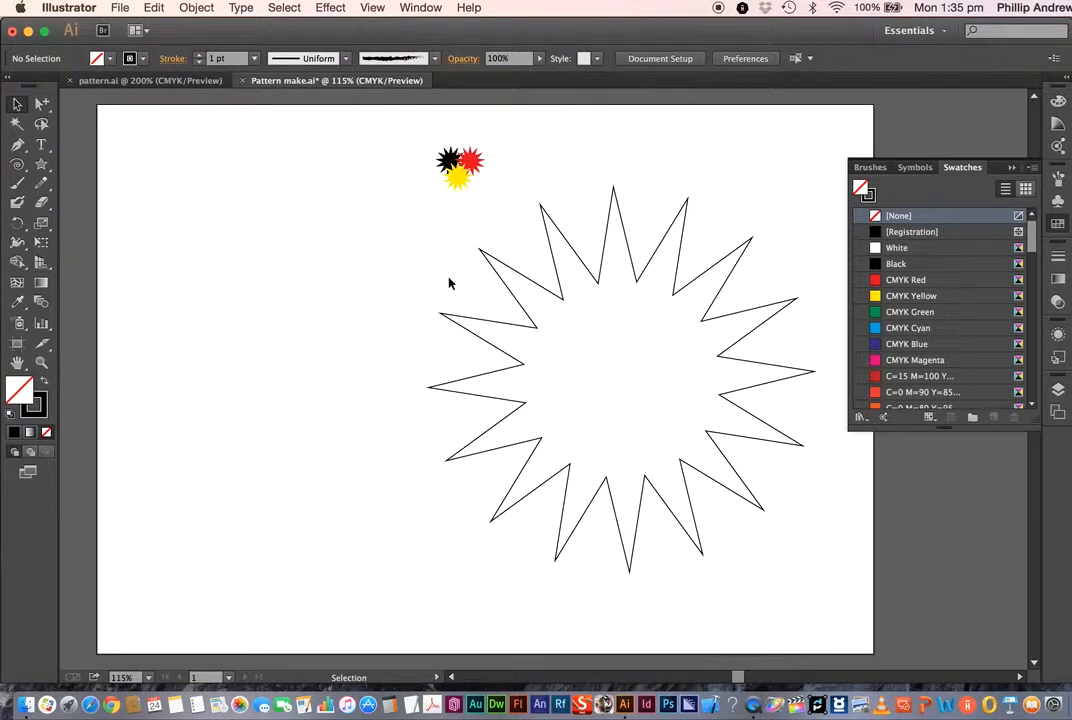
left_click(573, 248)
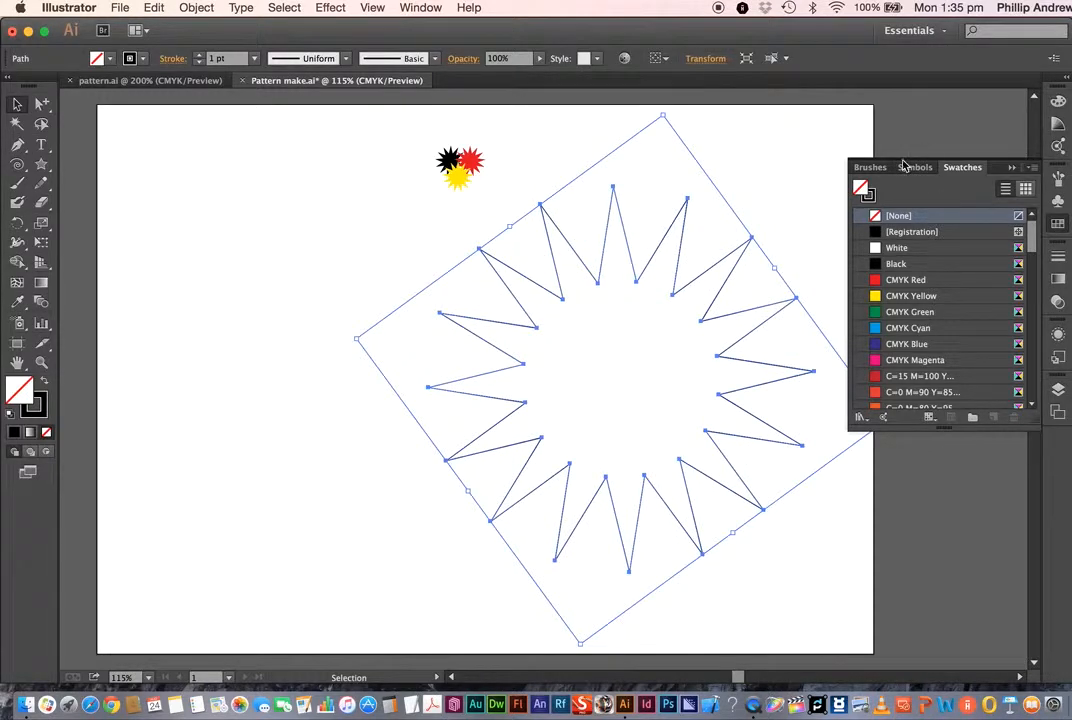
scroll("down", 3)
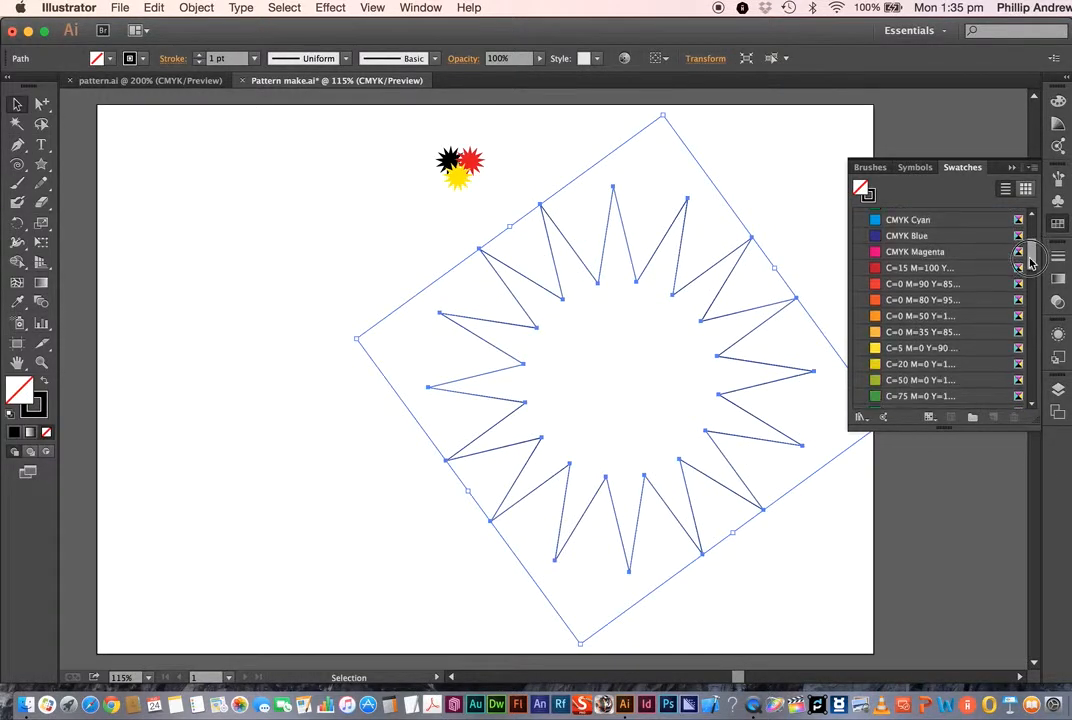
scroll("down", 3)
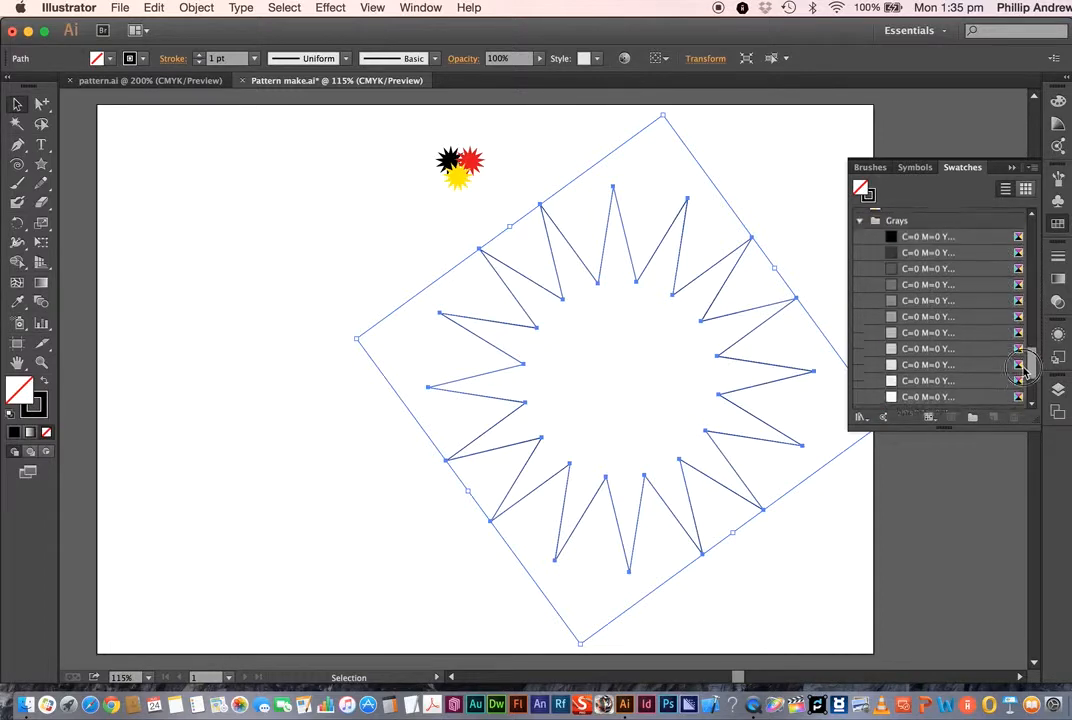
scroll("up", 3)
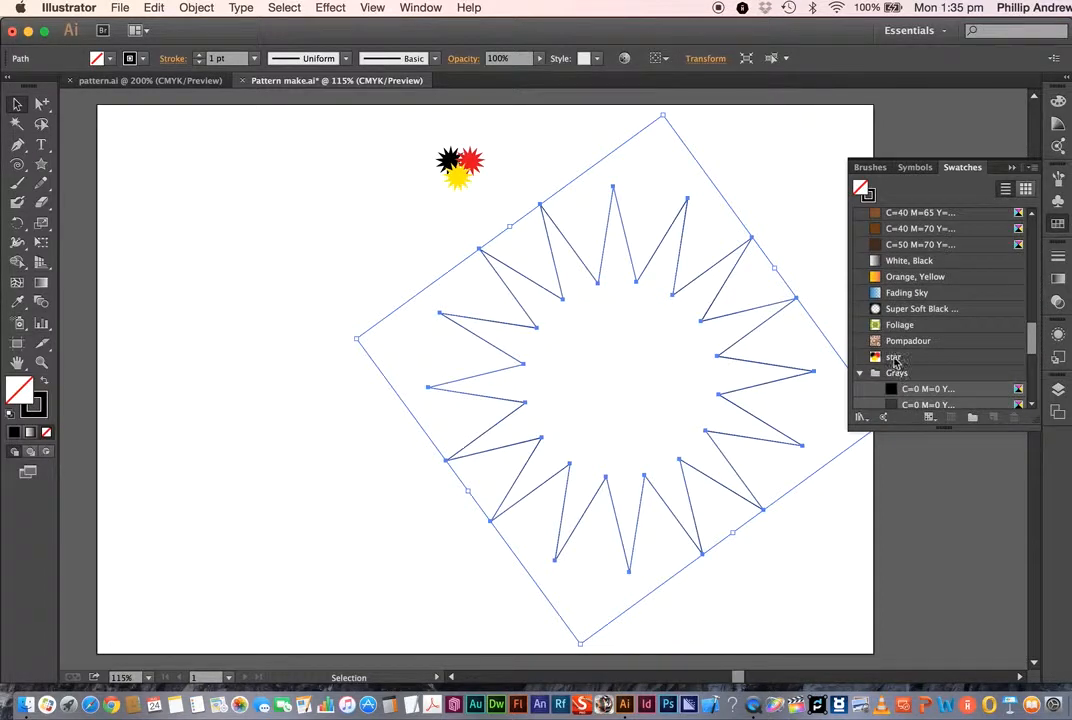
left_click(894, 357)
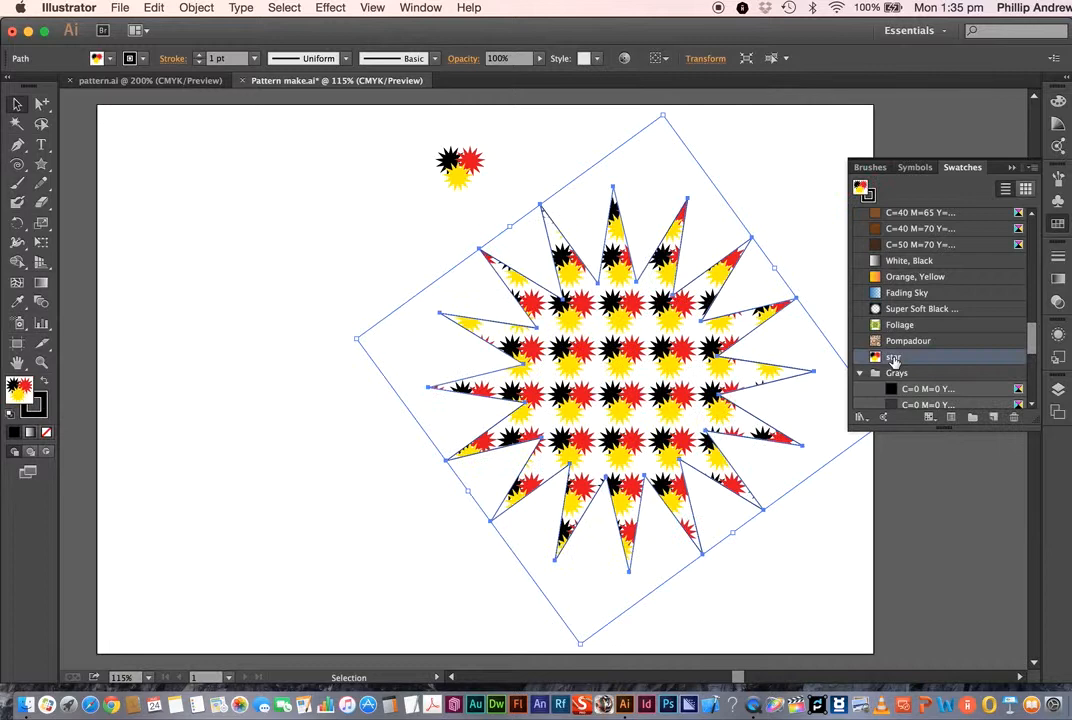
Step: Preview the Pompadour and Foliage patterns on the star, then reapply 'star'
left_click(908, 340)
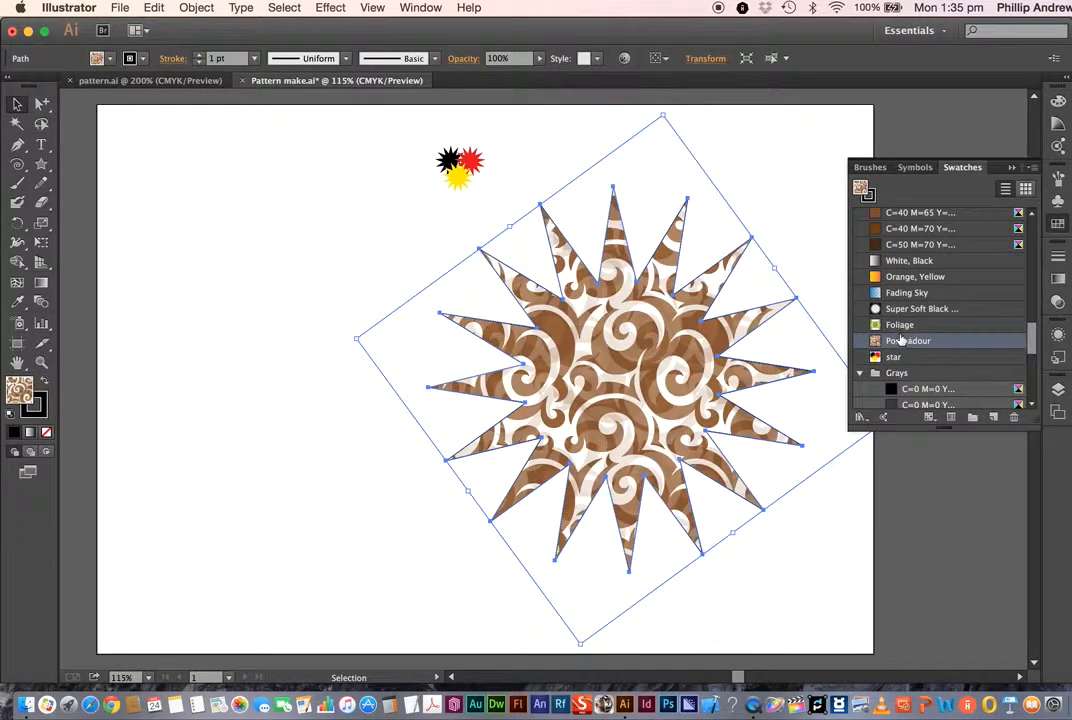
left_click(899, 324)
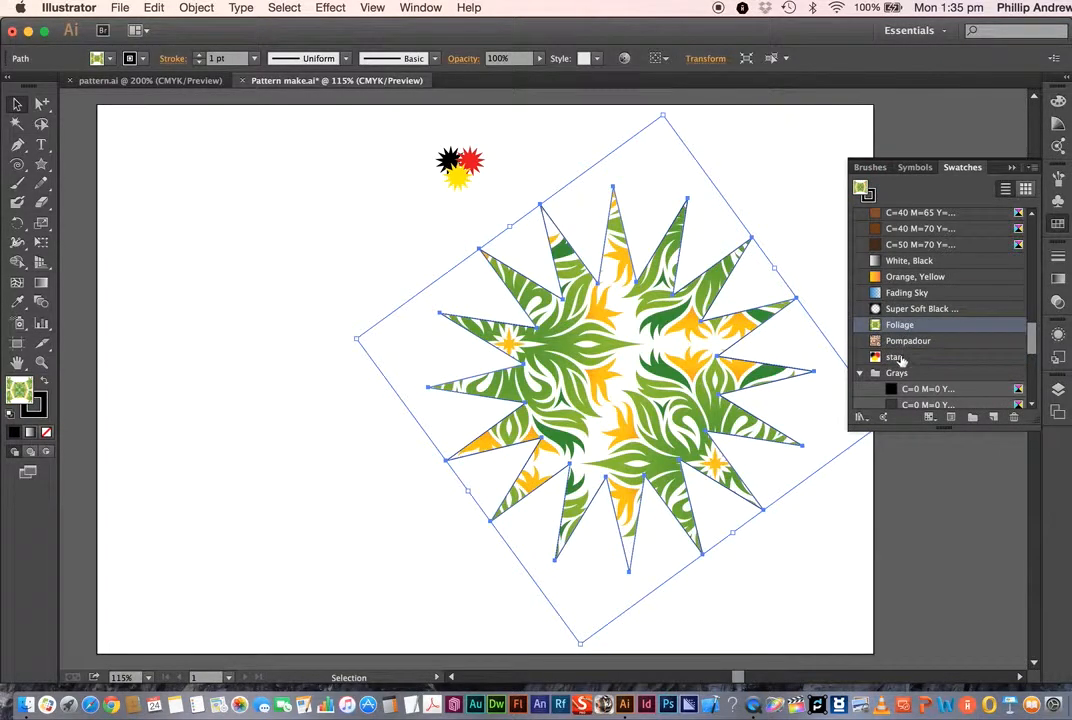
left_click(893, 357)
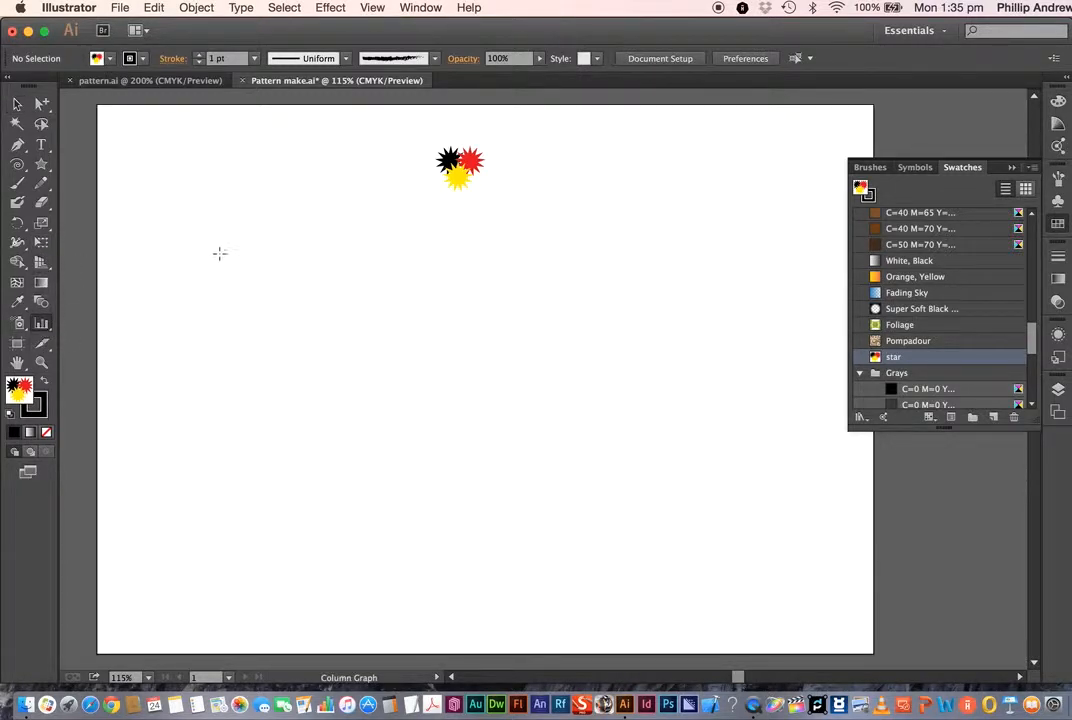
Step: Draw a column graph on the artboard's left side and close the graph types flyout
left_click_drag(214, 258, 658, 543)
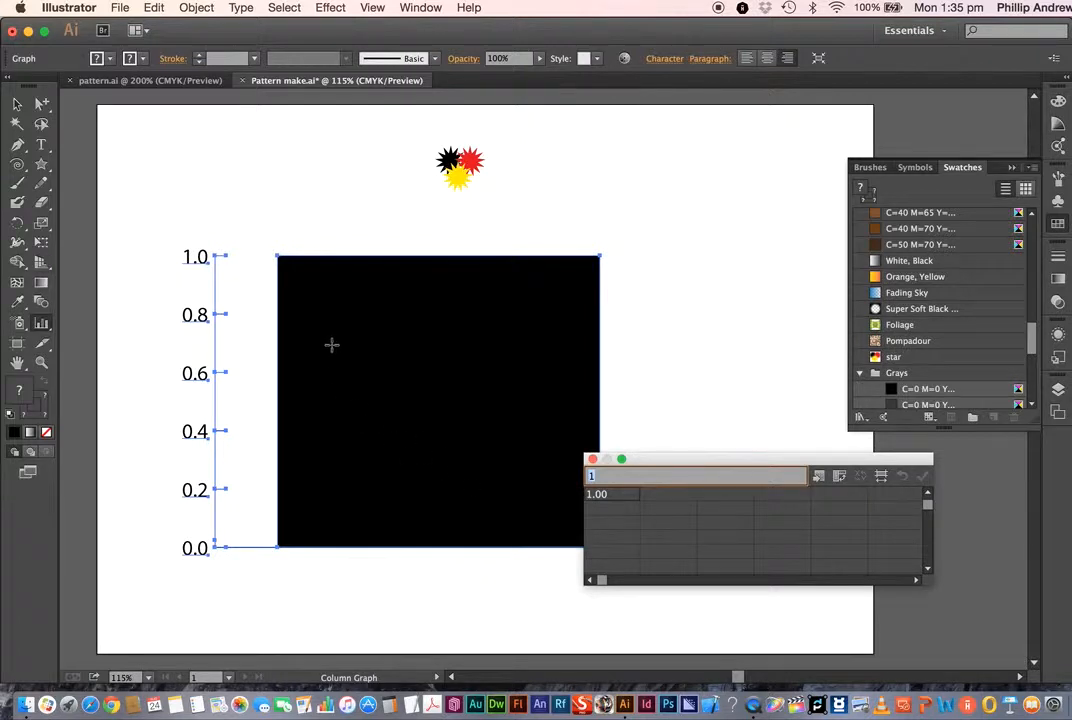
mouse_move(60, 335)
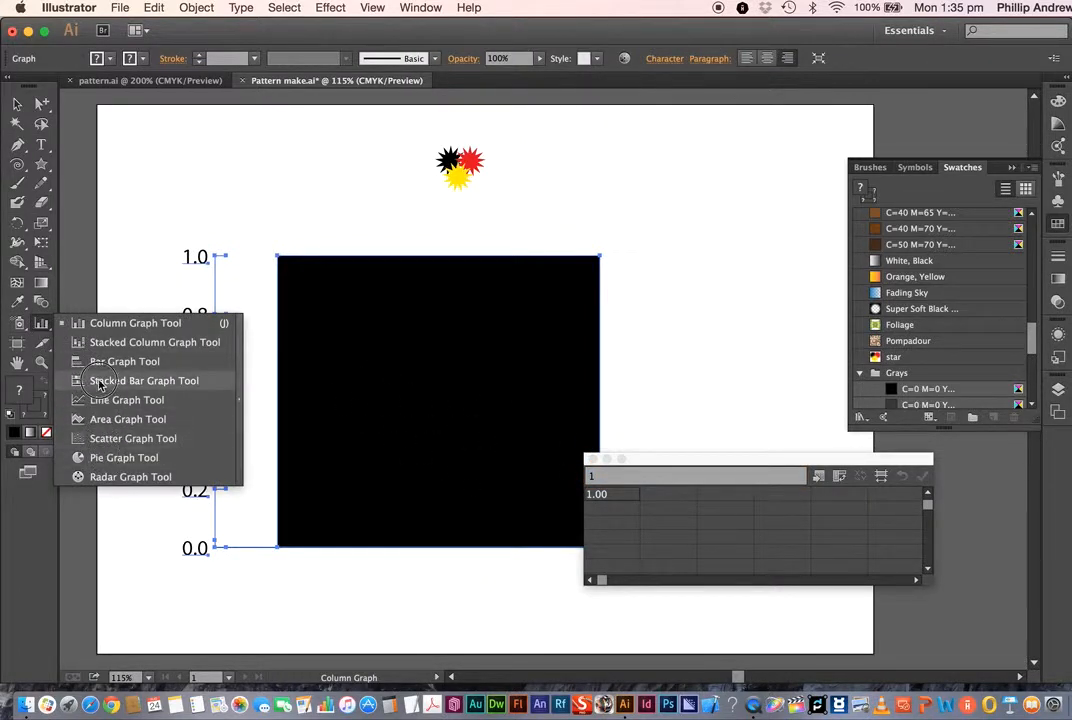
mouse_move(142, 433)
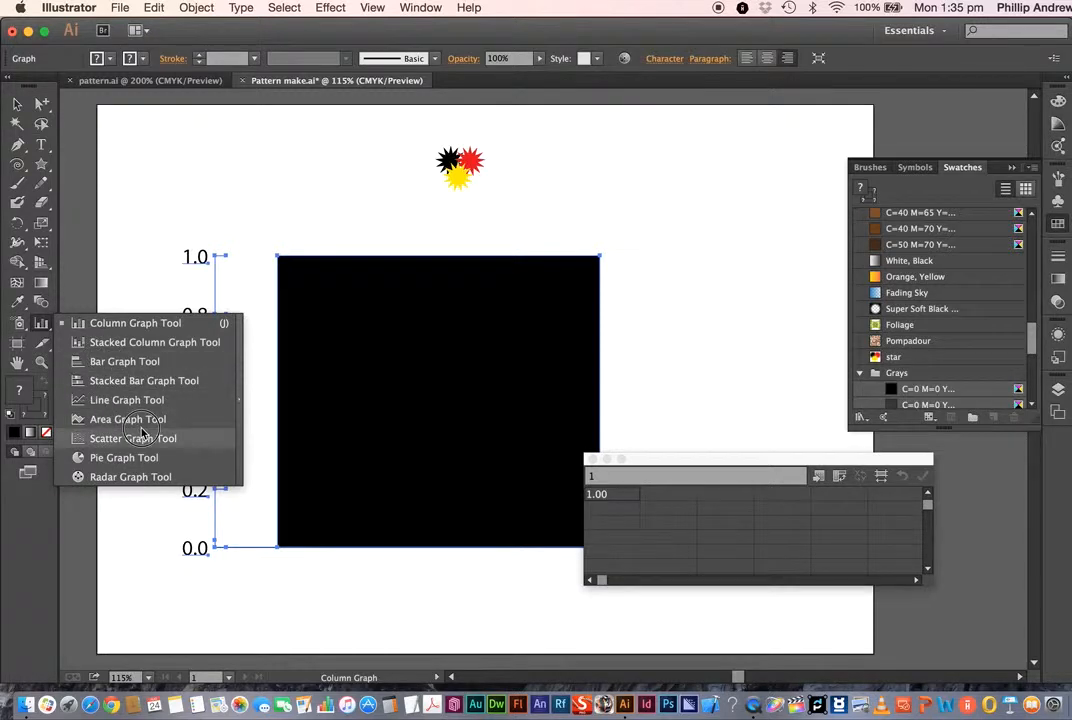
mouse_move(125, 261)
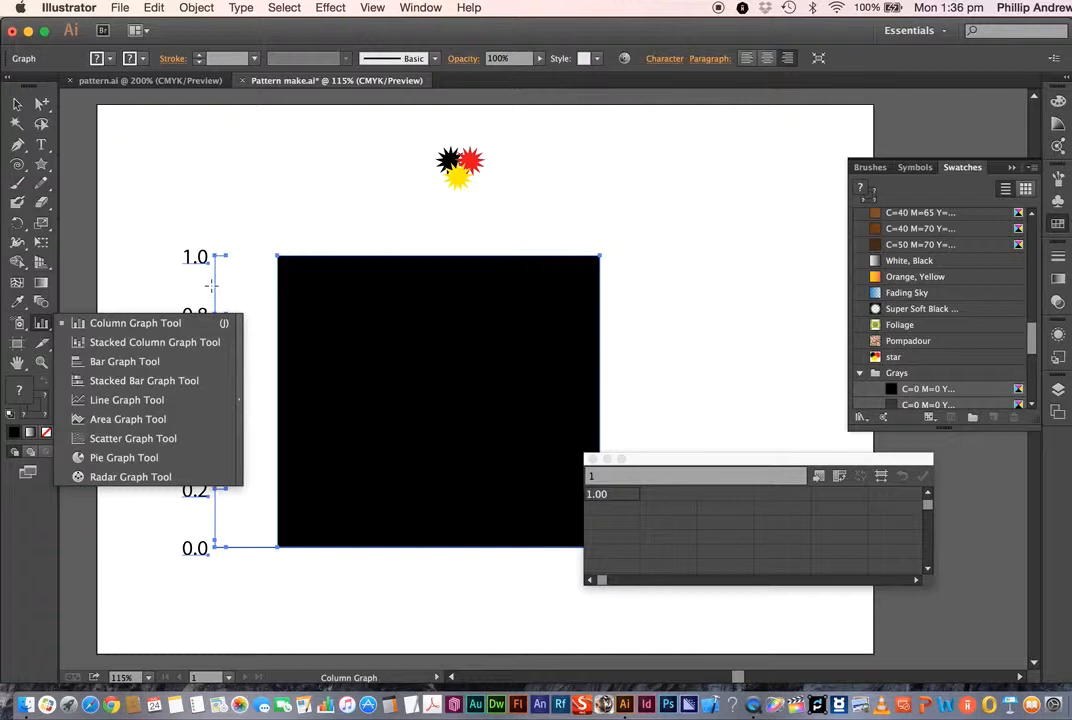
left_click(714, 363)
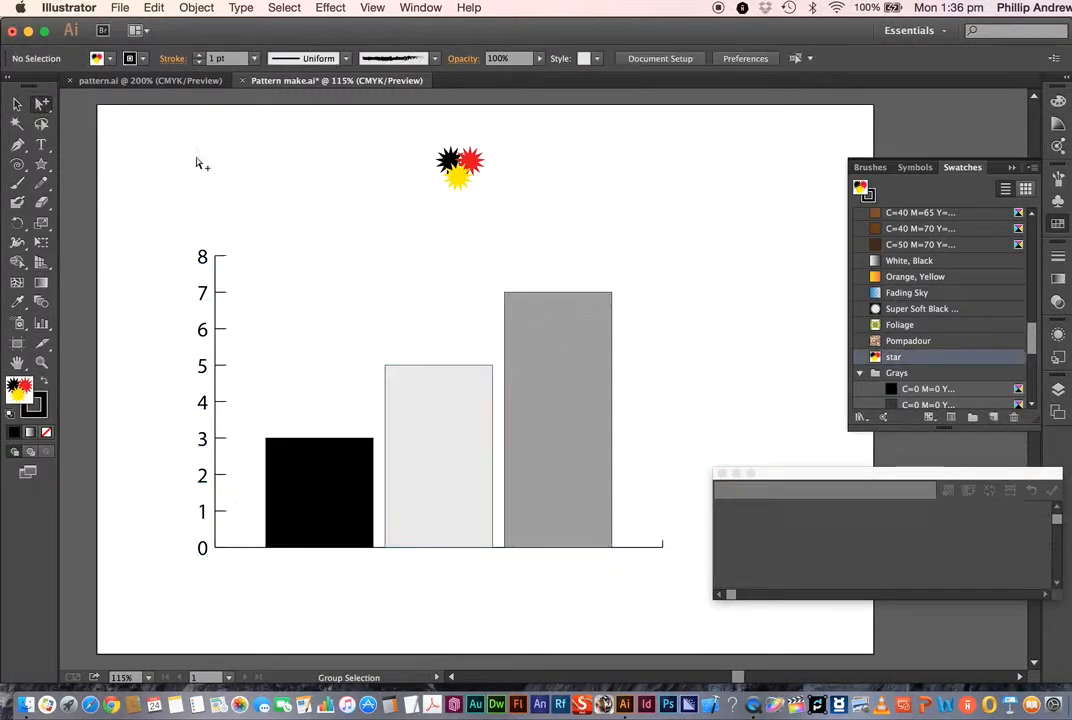
Step: Select the tallest column with Group Selection and apply the 'star' swatch
left_click(17, 104)
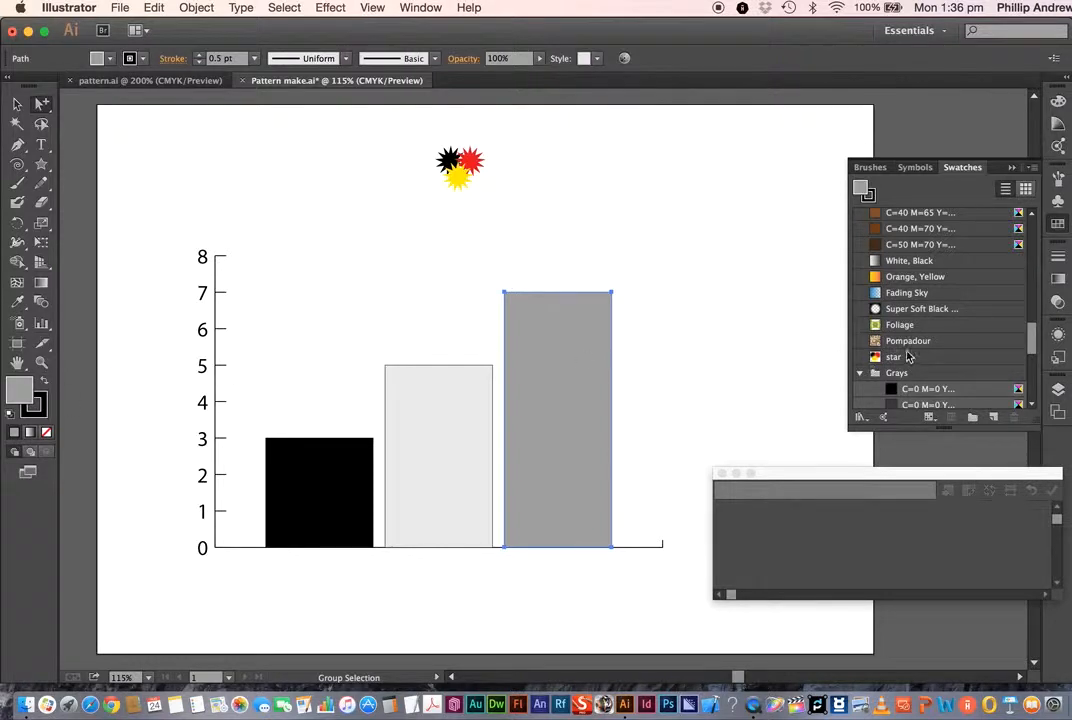
left_click(893, 357)
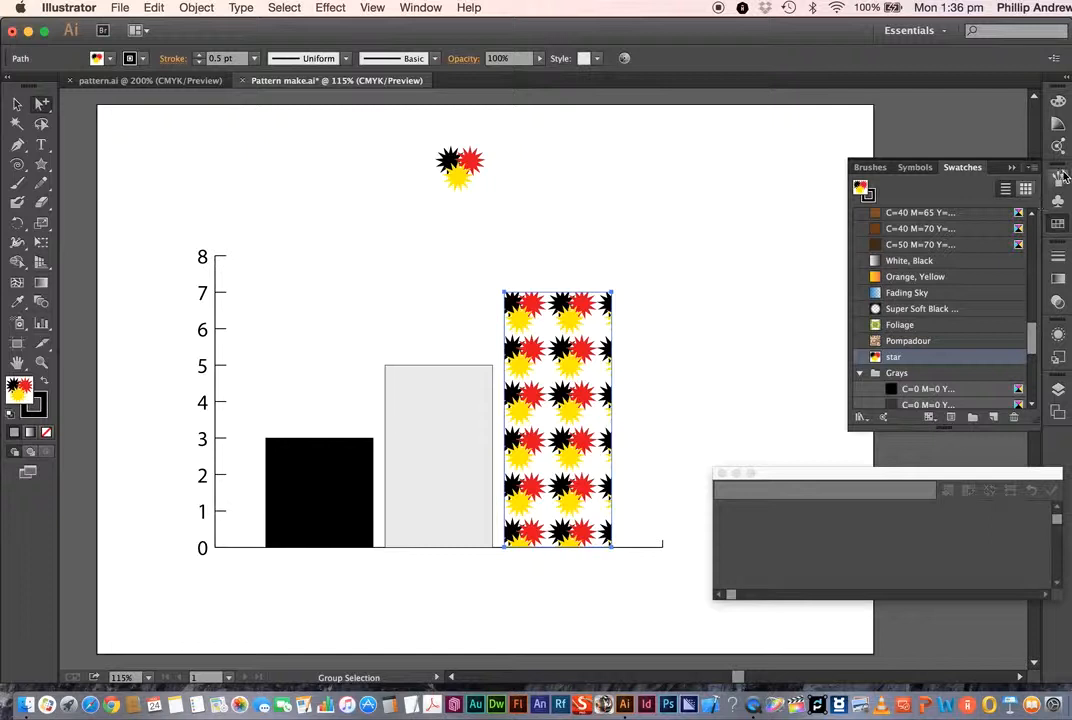
Step: Apply the charcoal-style brush to the patterned bar's stroke, then deselect the artwork
left_click(869, 167)
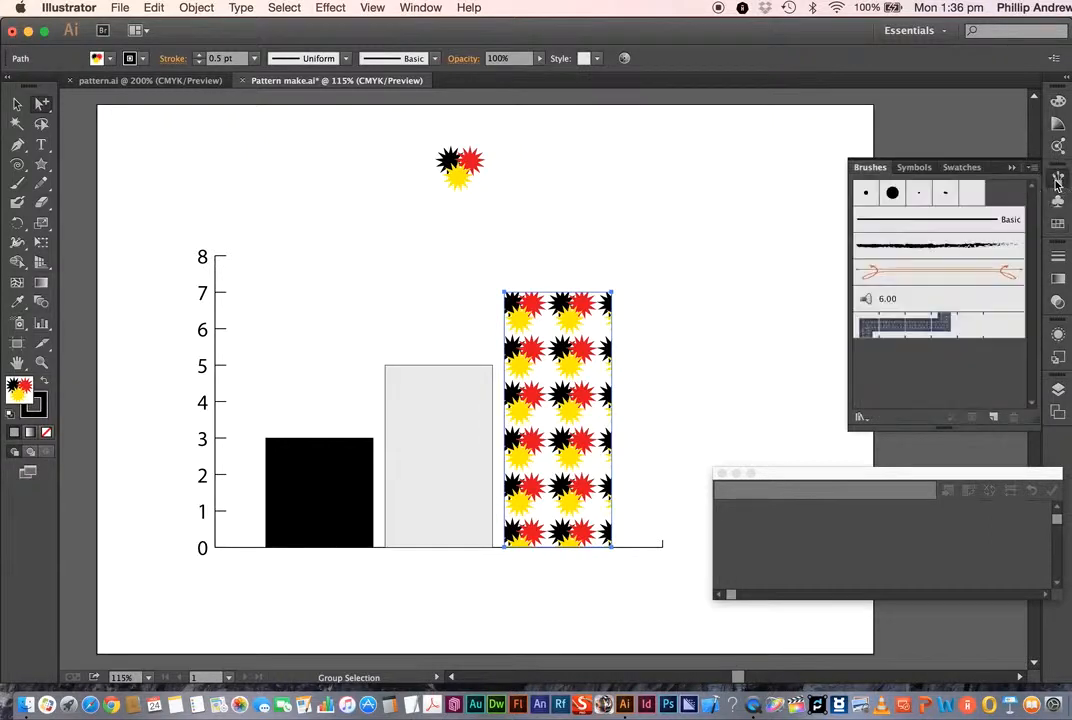
left_click(938, 247)
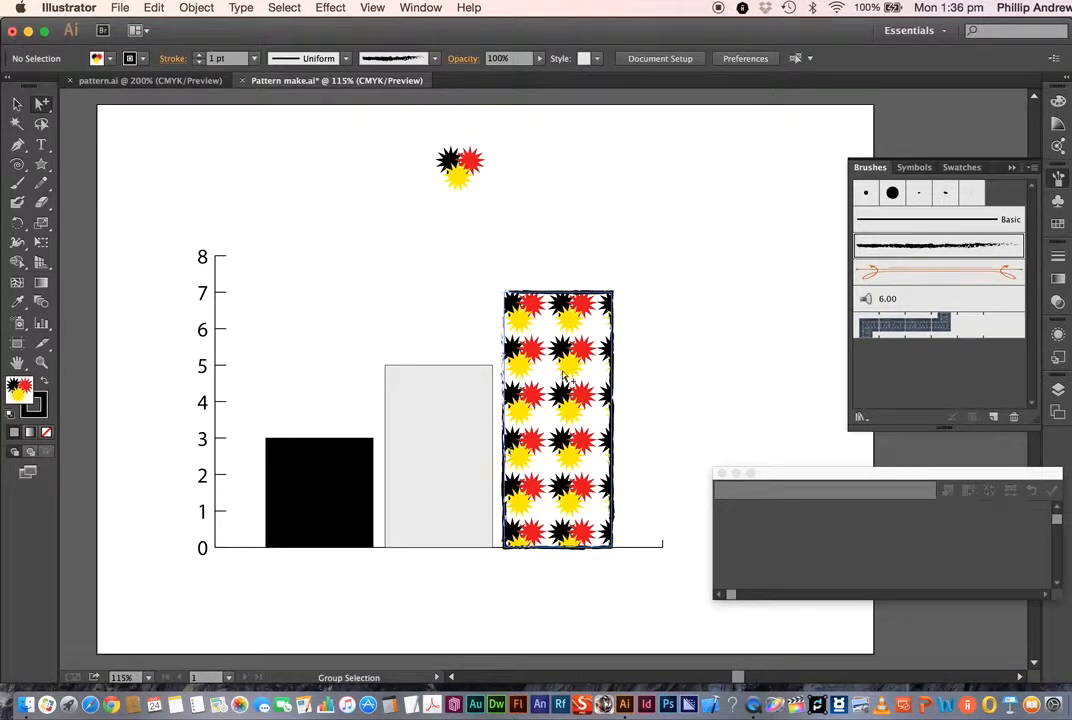
left_click(457, 430)
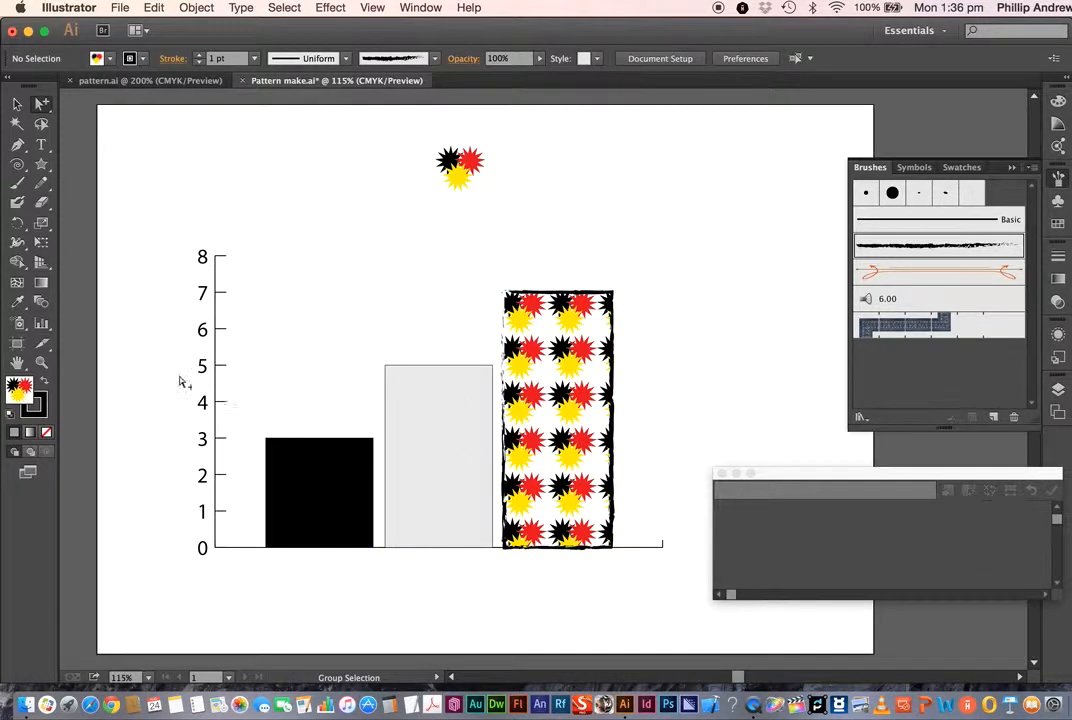
left_click(437, 450)
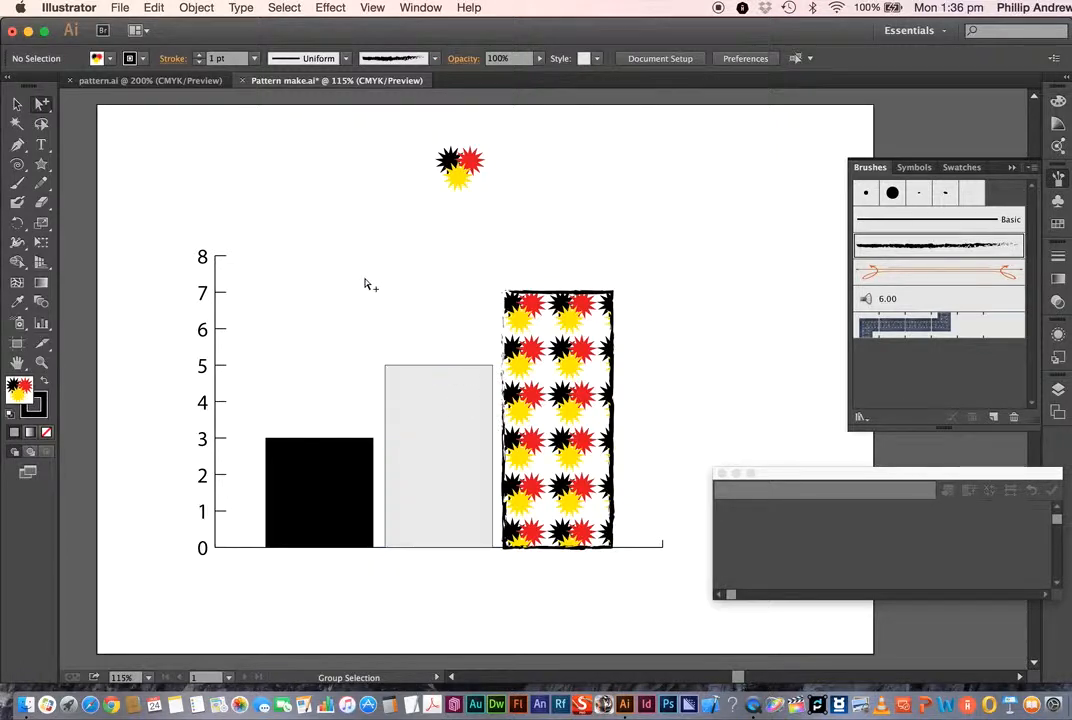
mouse_move(362, 288)
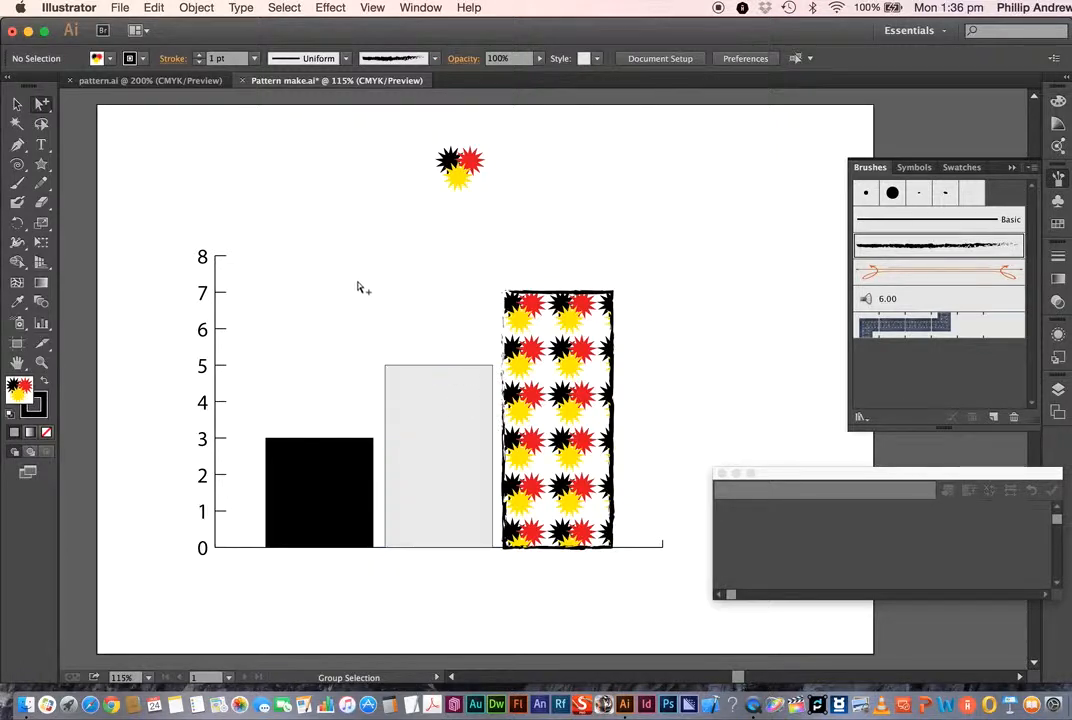
mouse_move(207, 70)
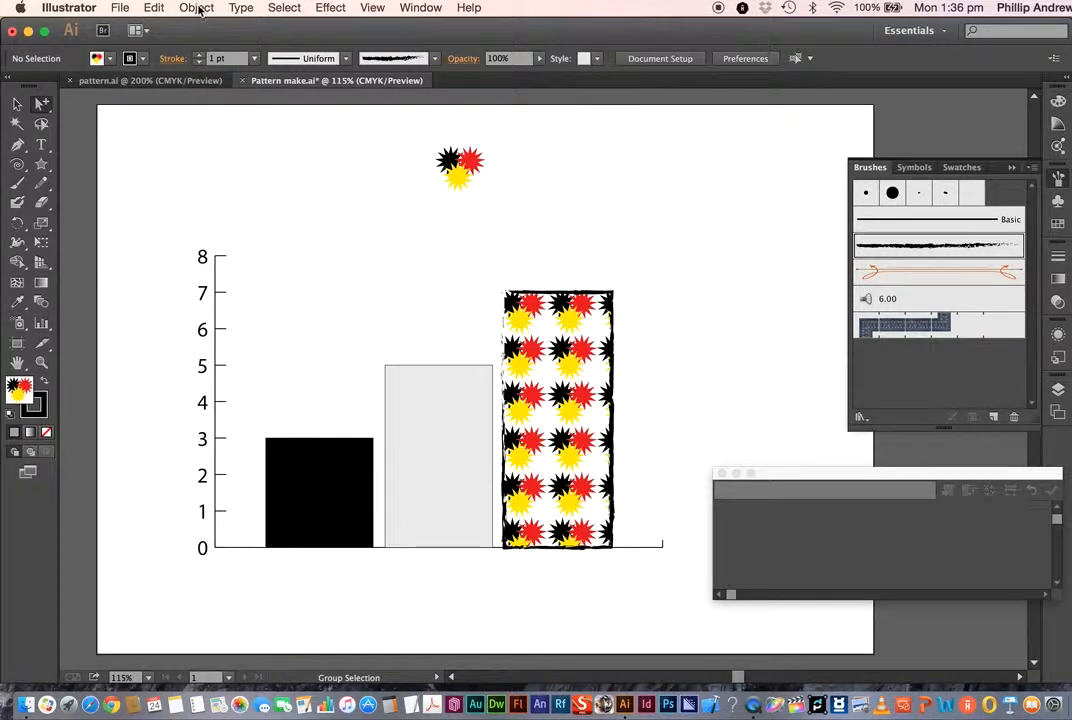
Step: Open the graph type settings, leave them unchanged, and reselect the 3, 5, 7 column graph
left_click(196, 8)
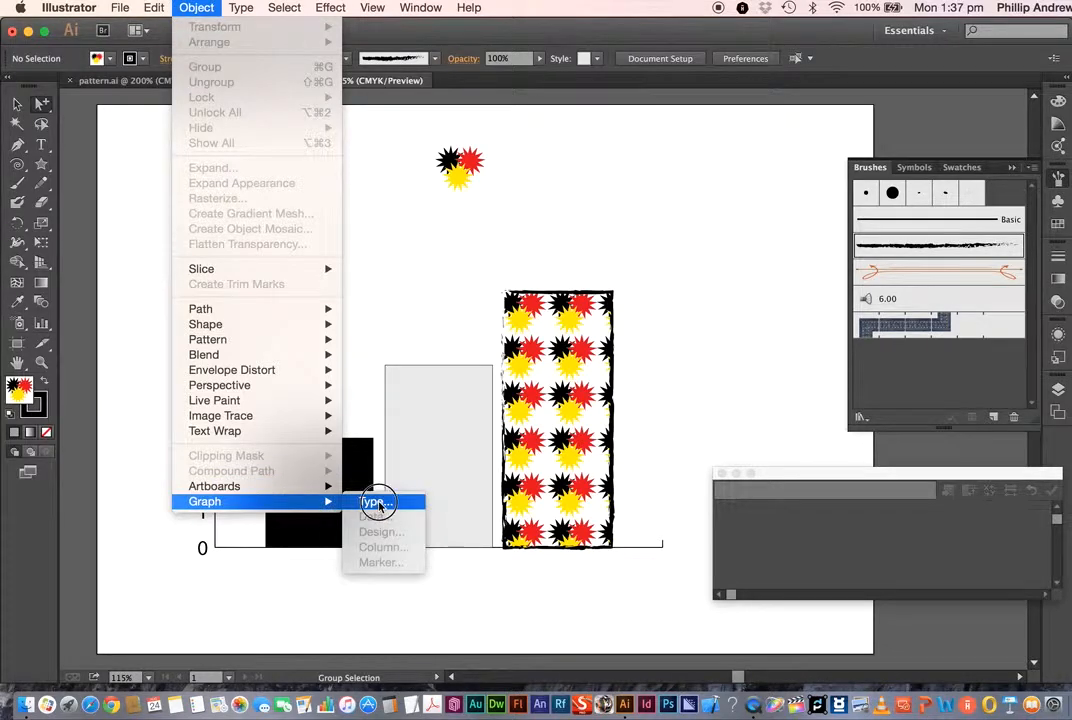
left_click(373, 501)
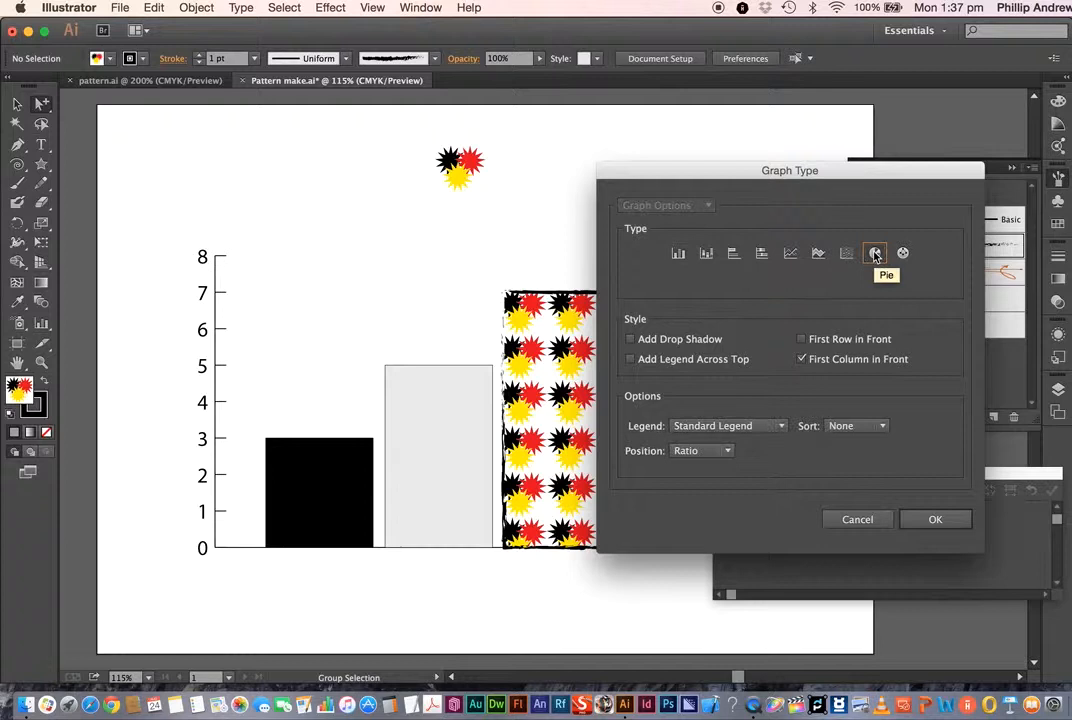
left_click_drag(789, 170, 852, 144)
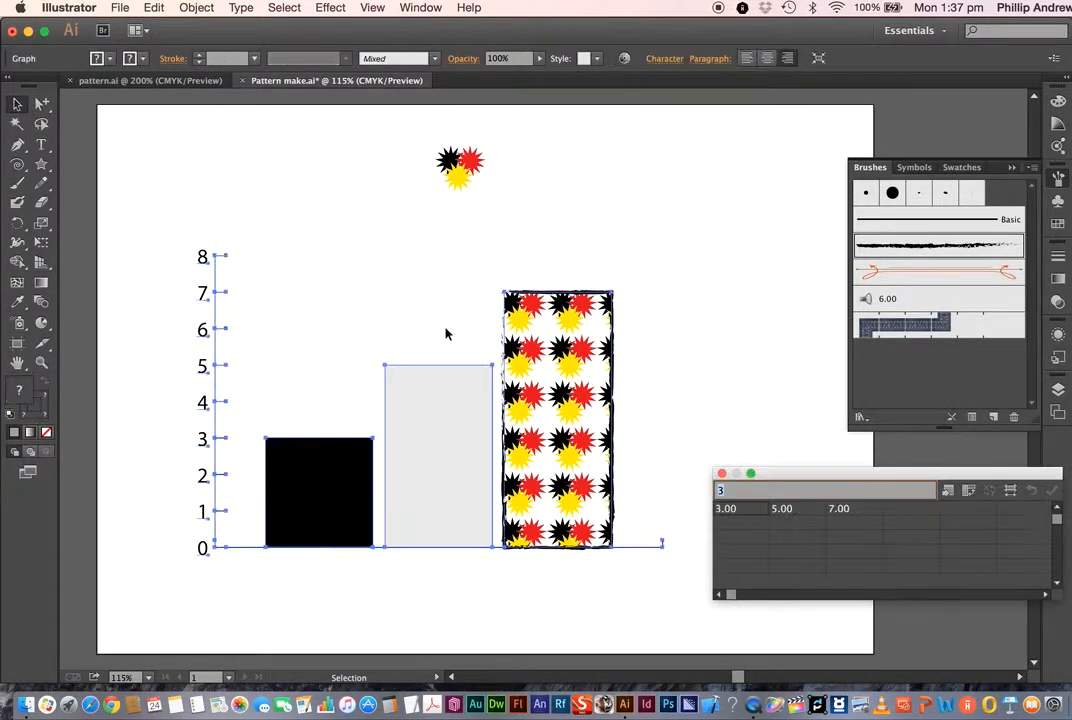
mouse_move(17, 104)
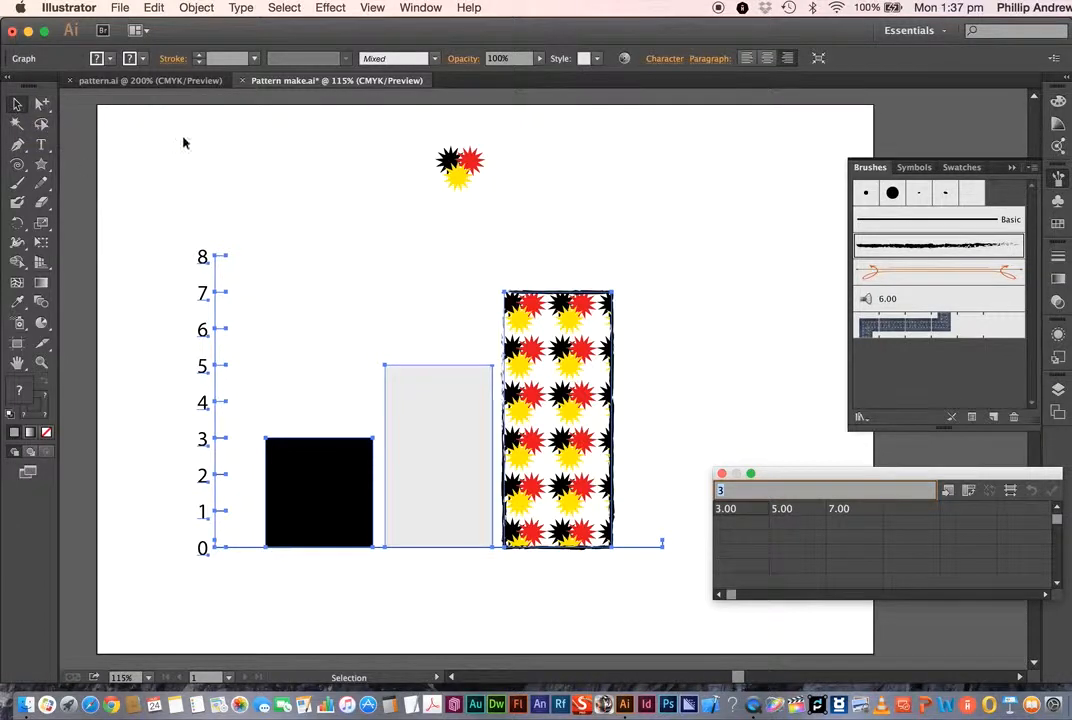
left_click(240, 8)
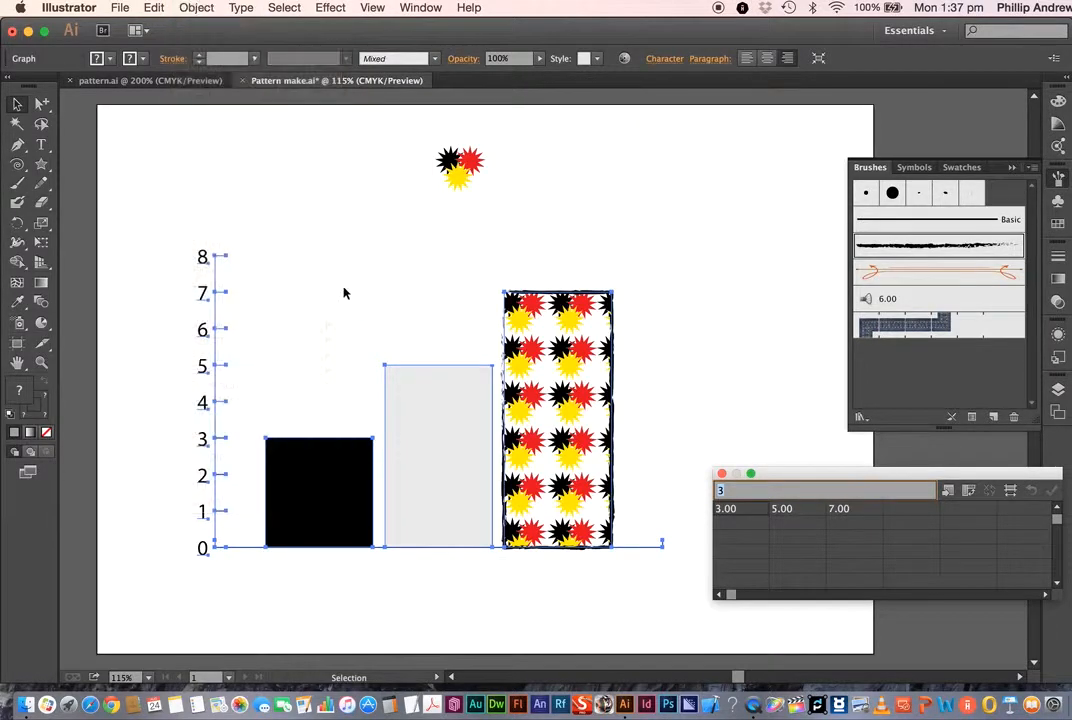
left_click(196, 7)
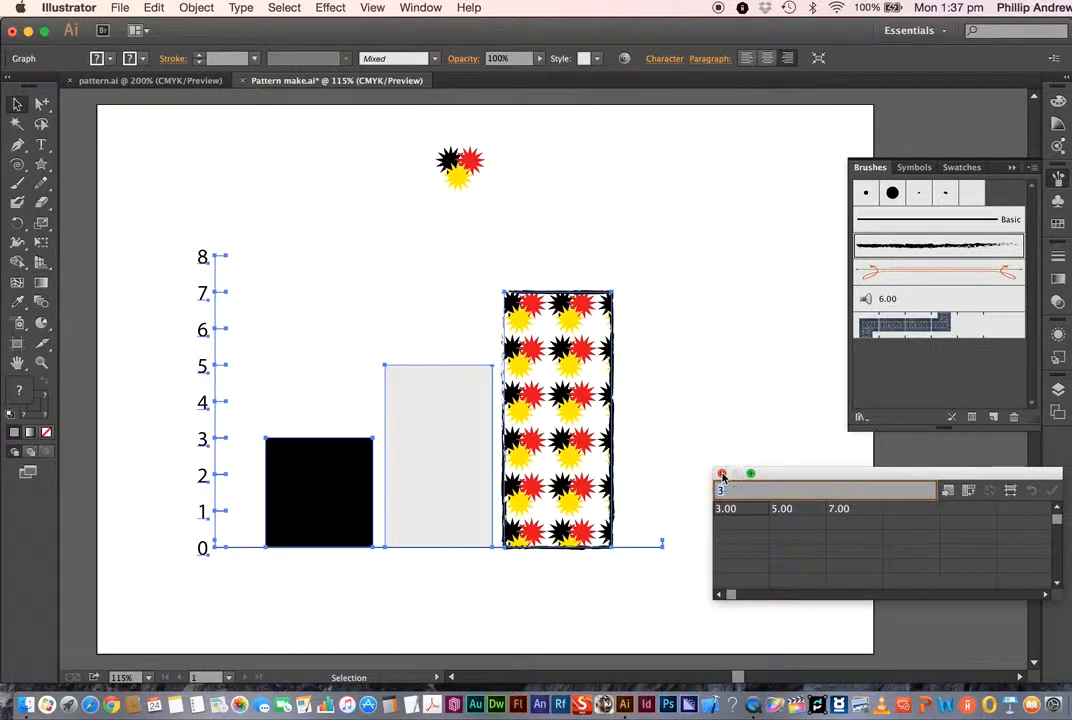
Step: Close the data table, change the graph type to Pie, and deselect the chart
left_click(722, 474)
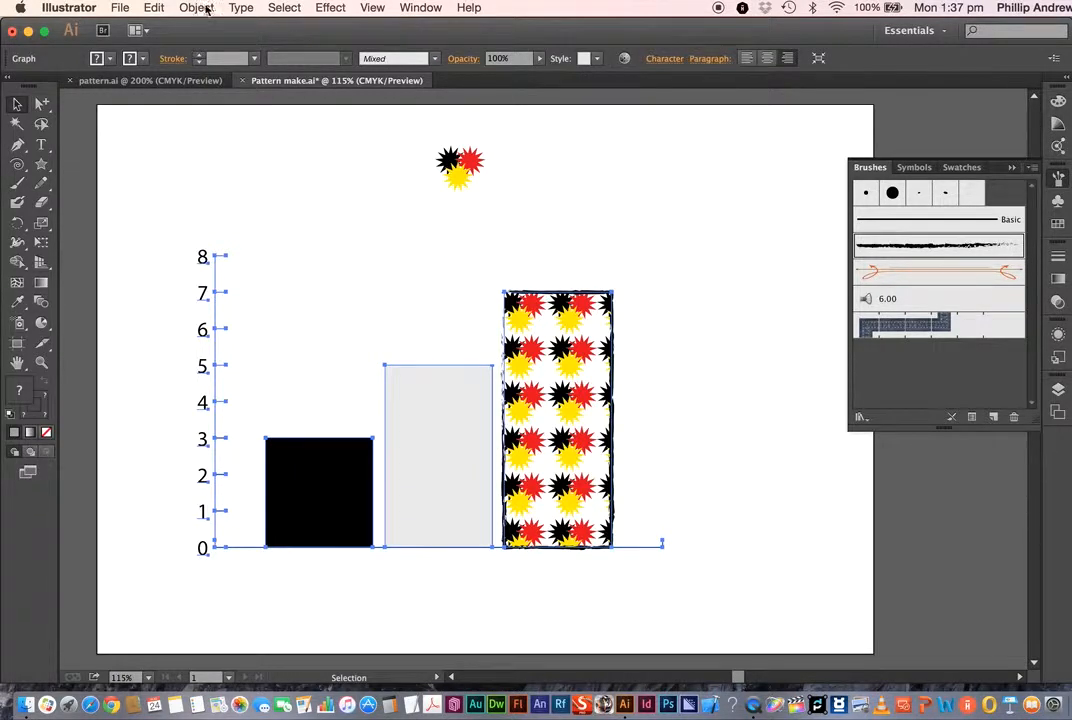
left_click(196, 8)
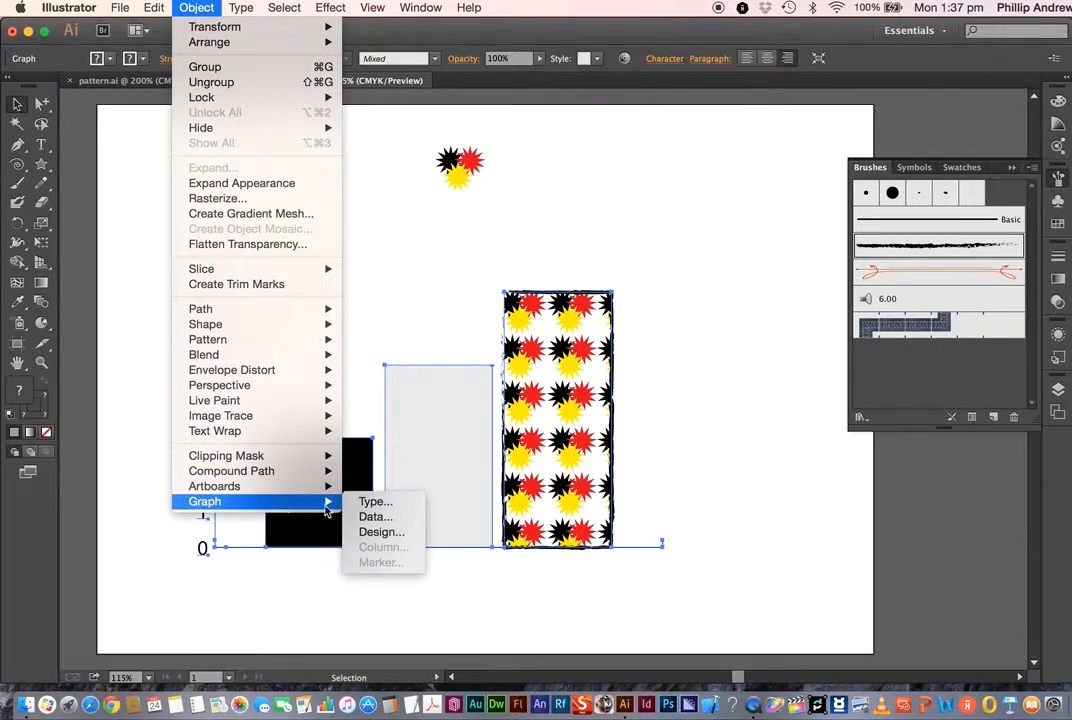
mouse_move(381, 531)
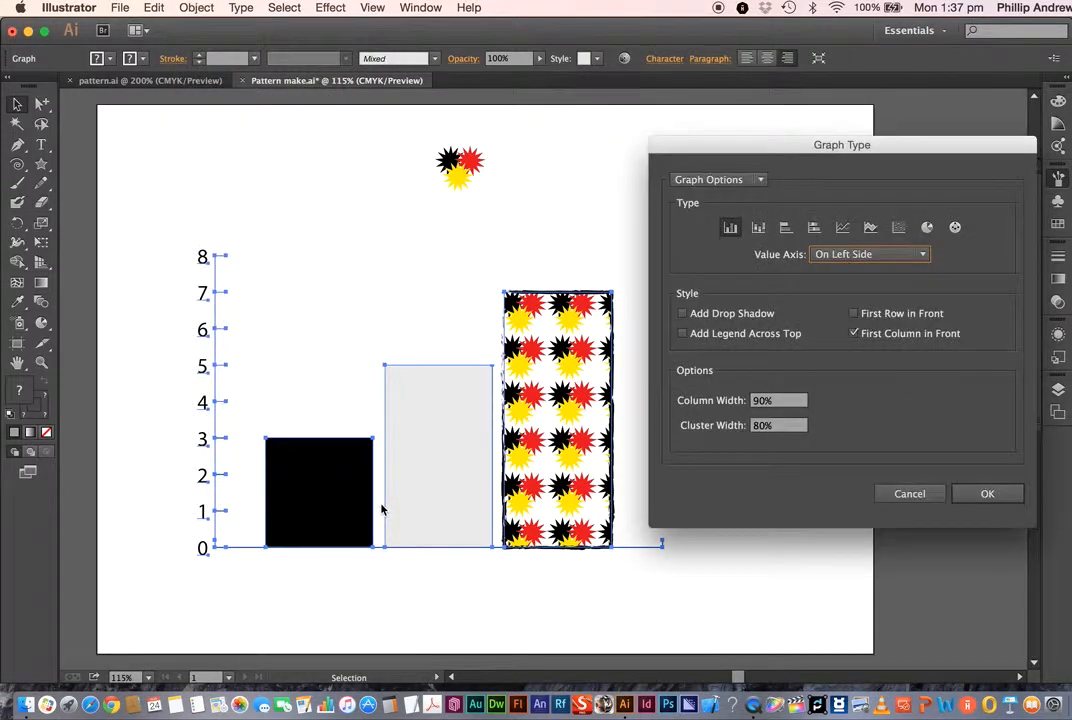
left_click(926, 227)
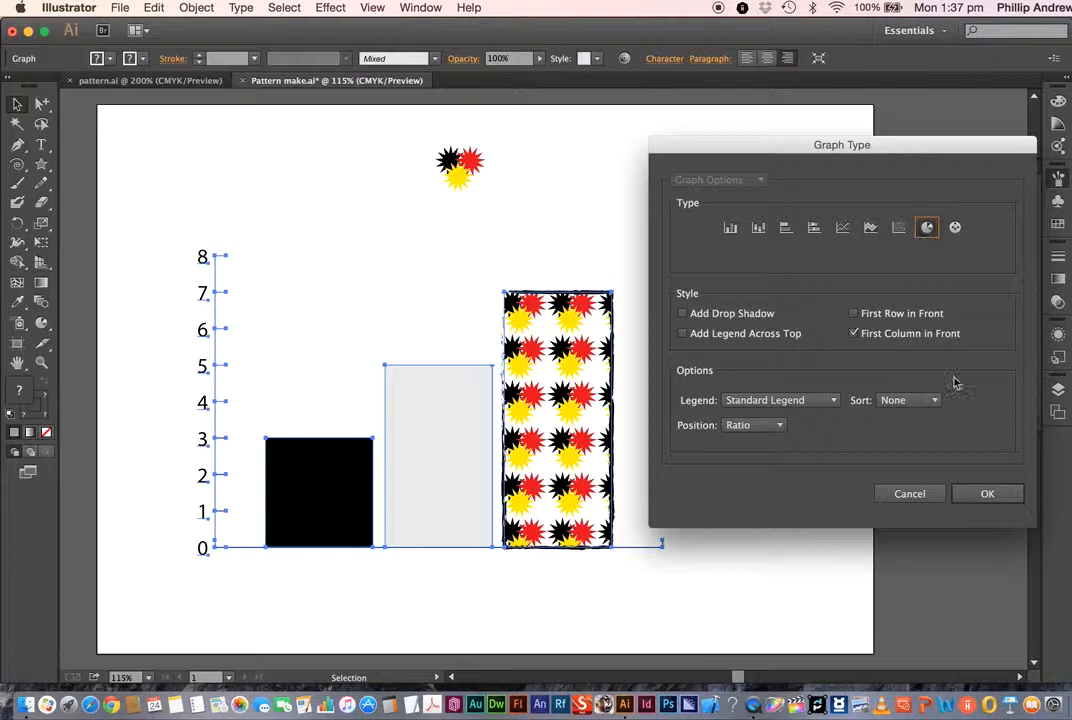
left_click(987, 493)
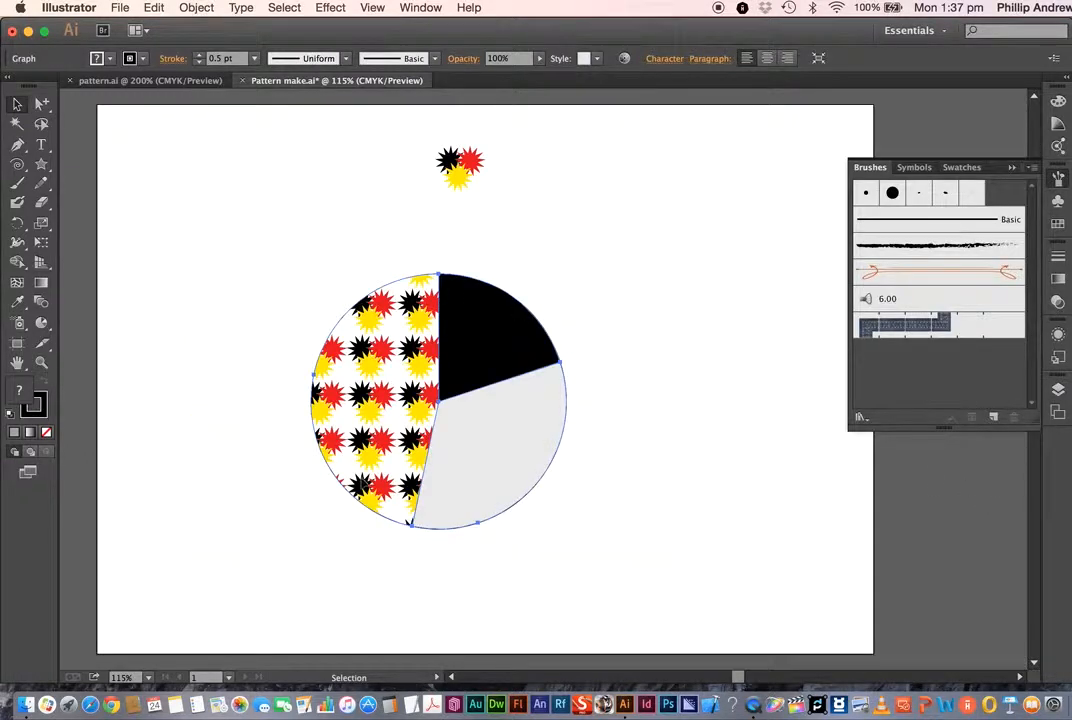
left_click(585, 278)
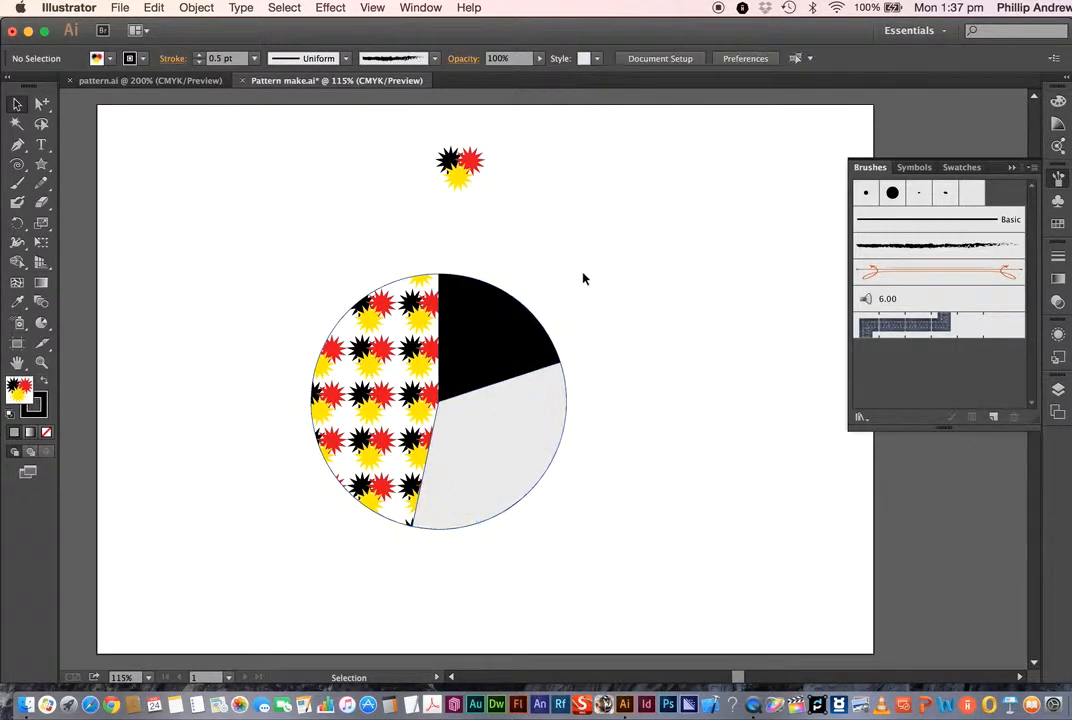
mouse_move(383, 570)
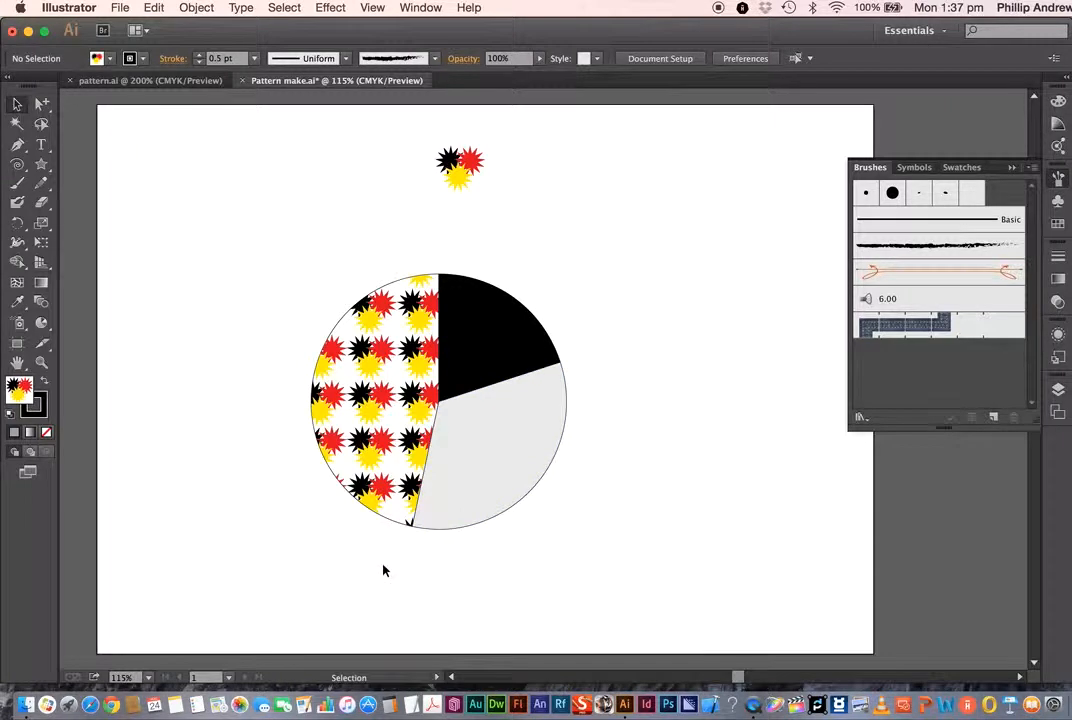
mouse_move(308, 187)
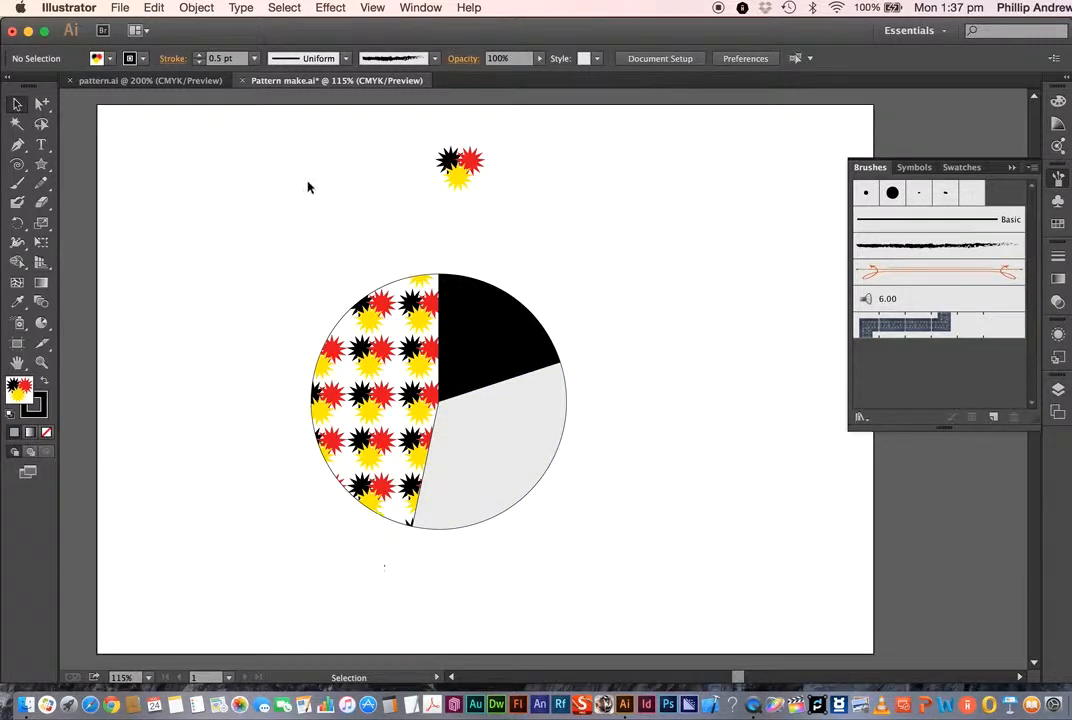
mouse_move(304, 211)
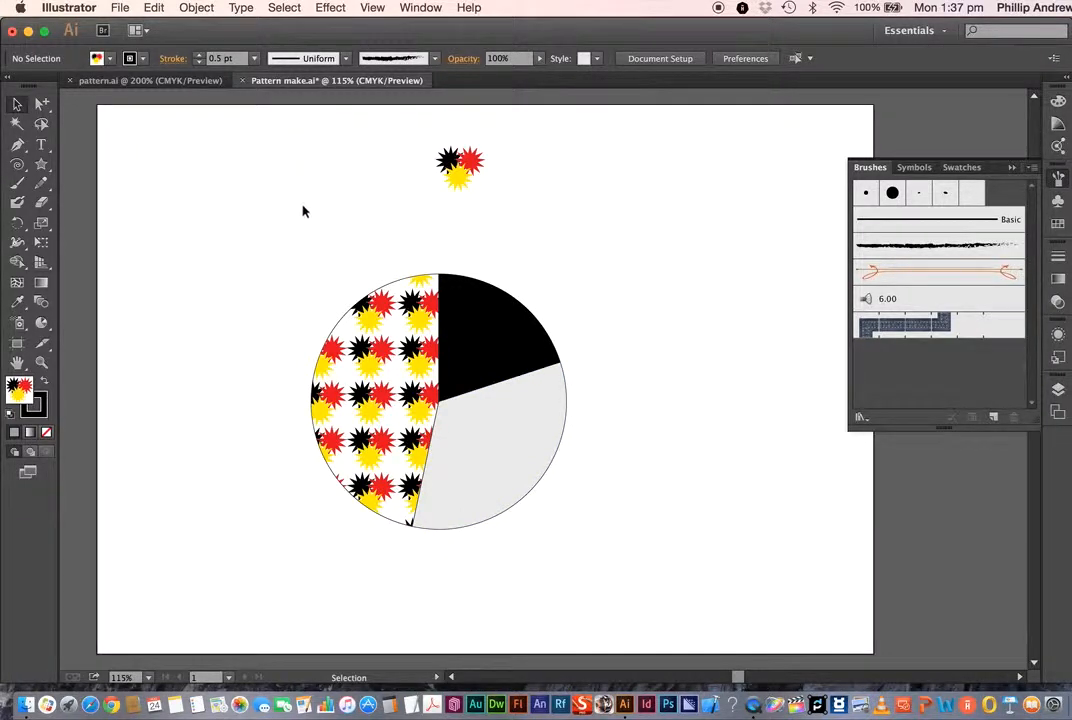
mouse_move(291, 245)
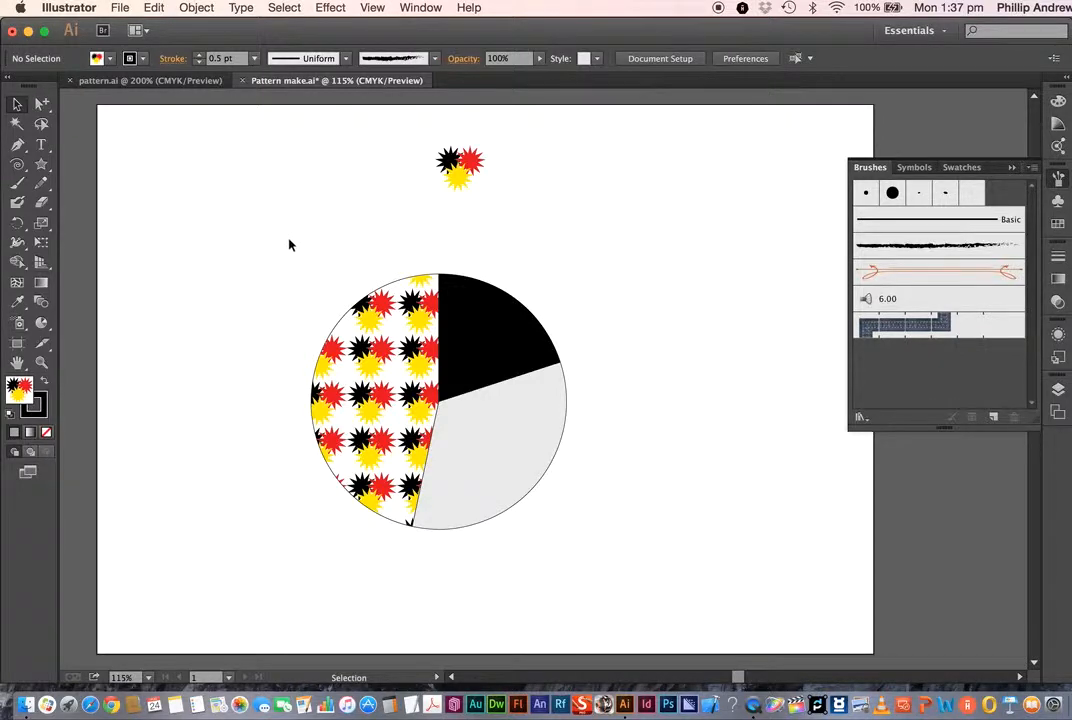